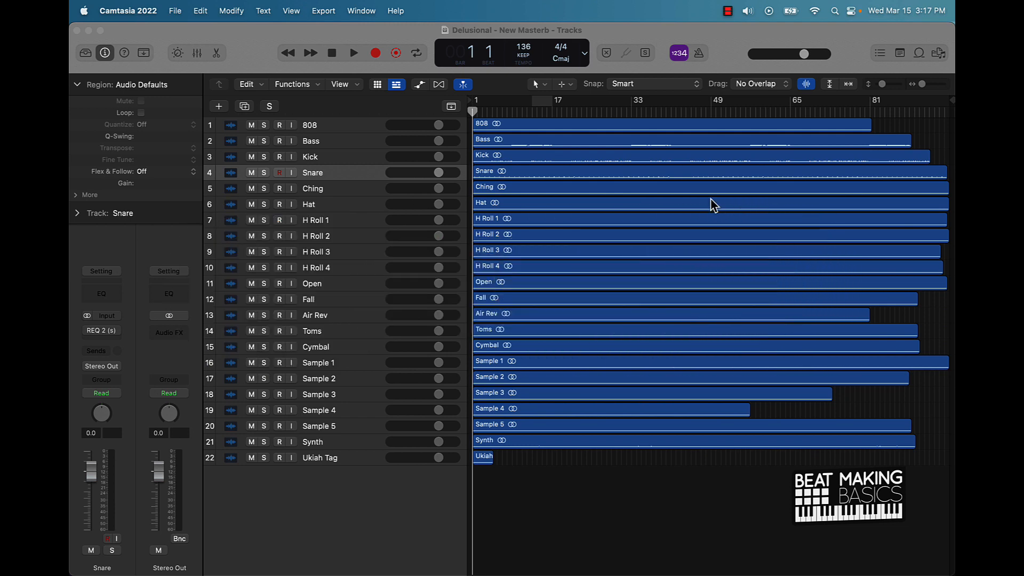
mouse_move(666, 229)
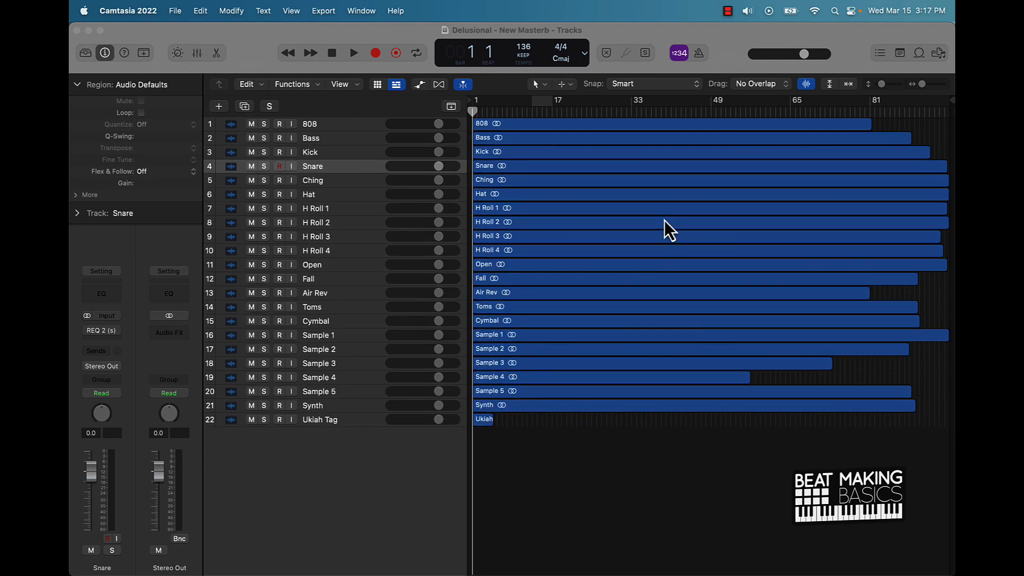
mouse_move(586, 330)
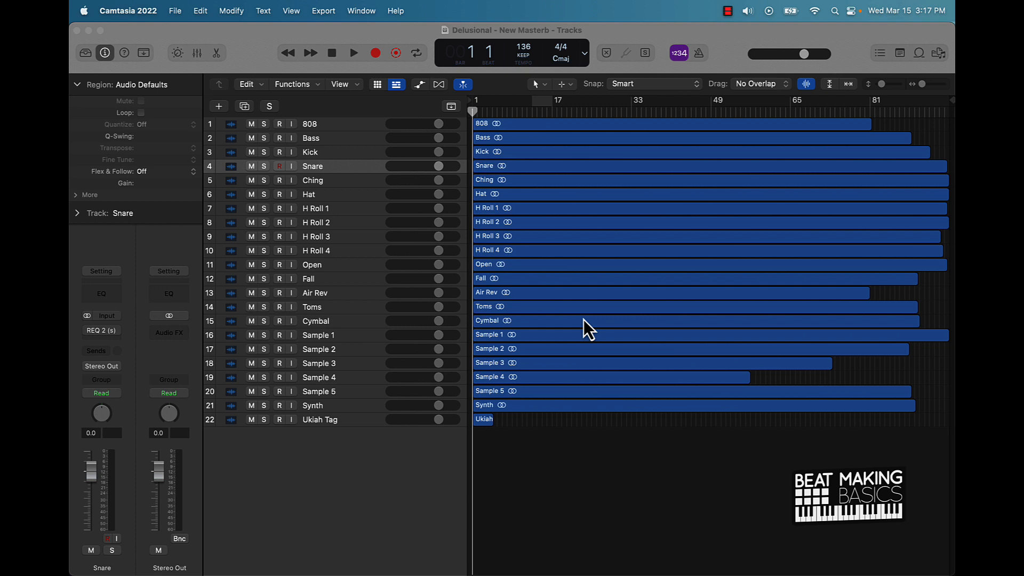
Step: Select the H Roll 1 track to show its channel settings
left_click(315, 209)
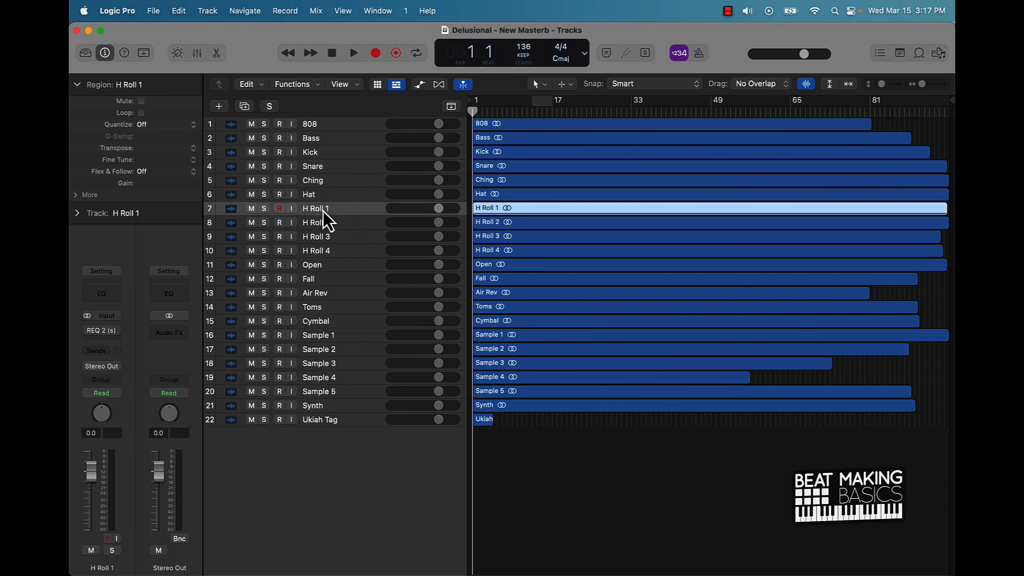
mouse_move(306, 254)
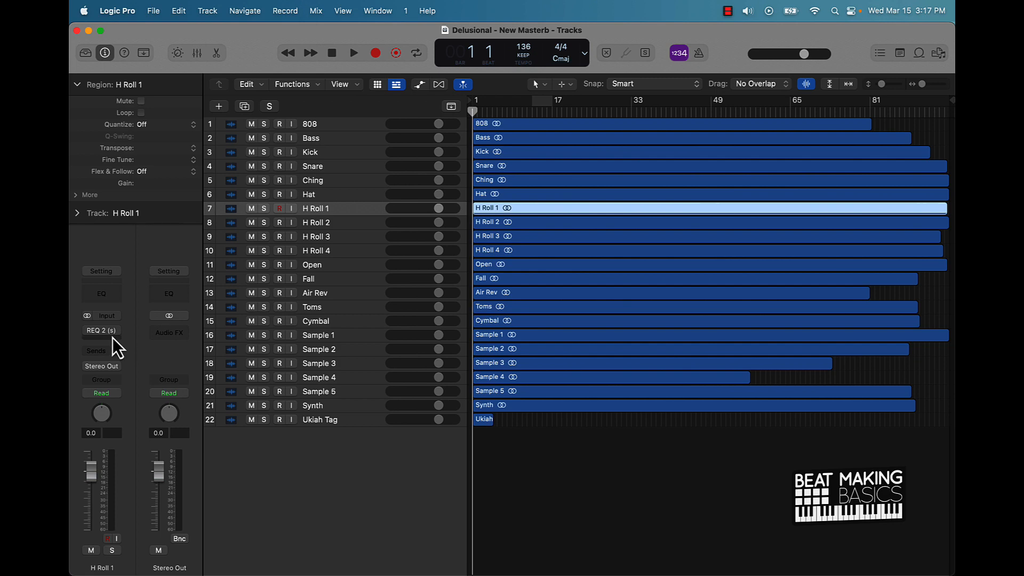
mouse_move(114, 305)
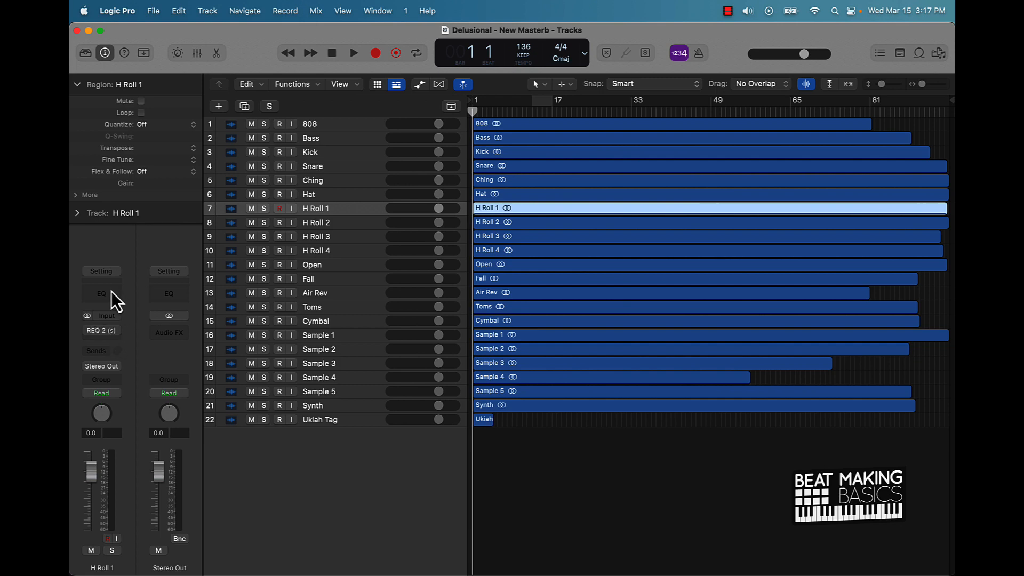
Step: Add a Channel EQ on H Roll 1 cutting lows below ~25.8 Hz and highs above ~1570 Hz
left_click(102, 293)
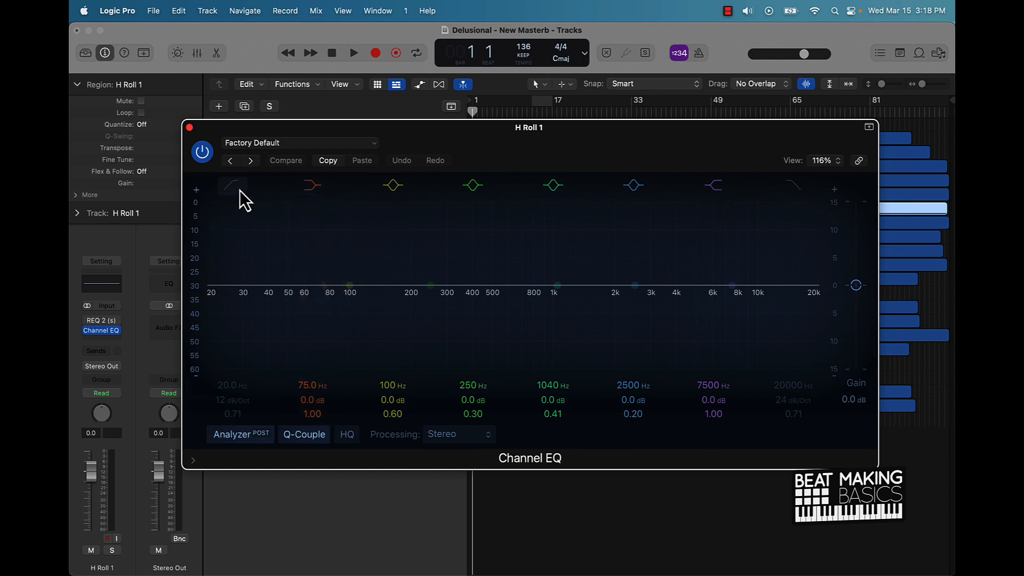
left_click(233, 186)
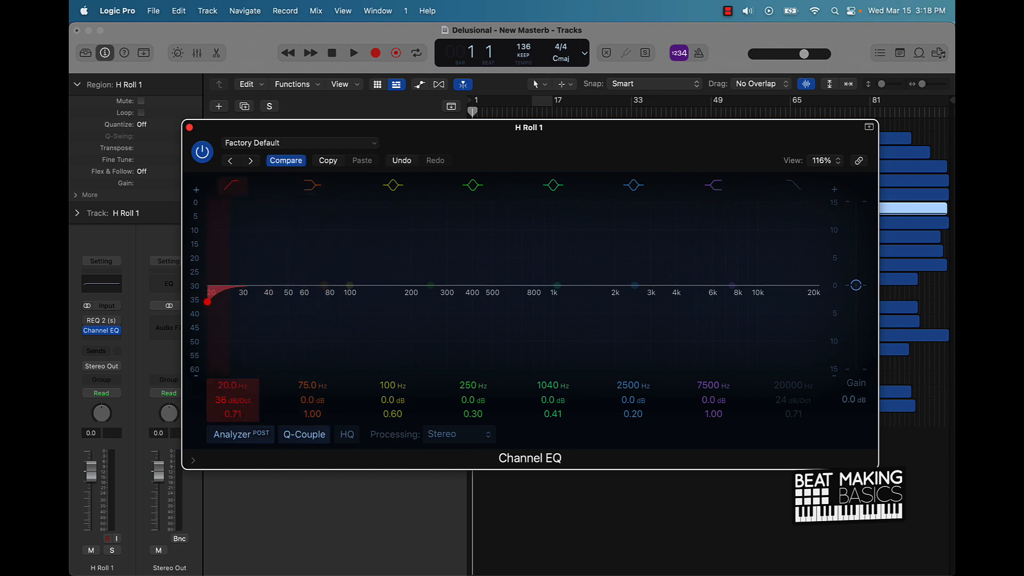
left_click_drag(207, 302, 394, 302)
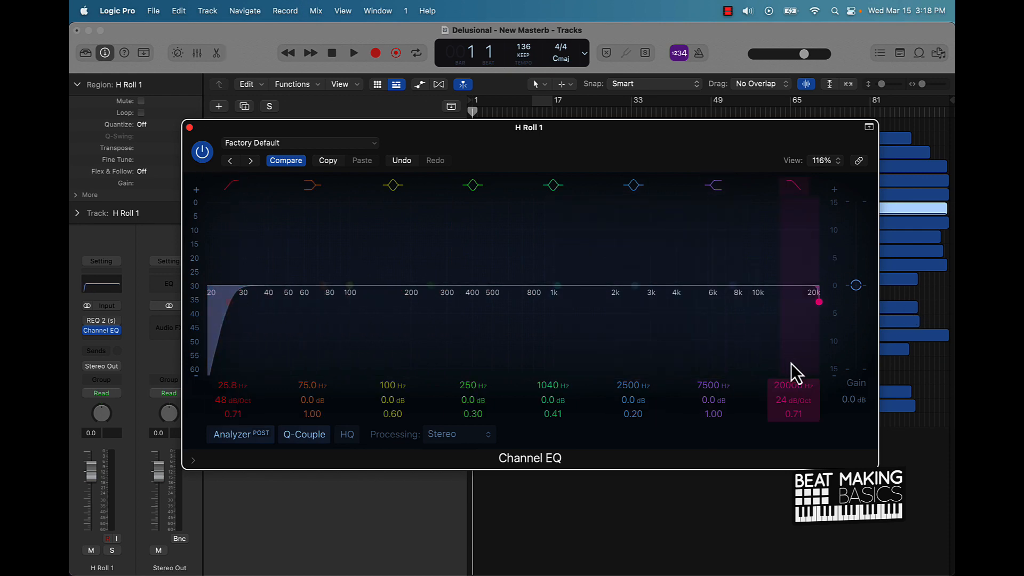
left_click_drag(819, 302, 808, 302)
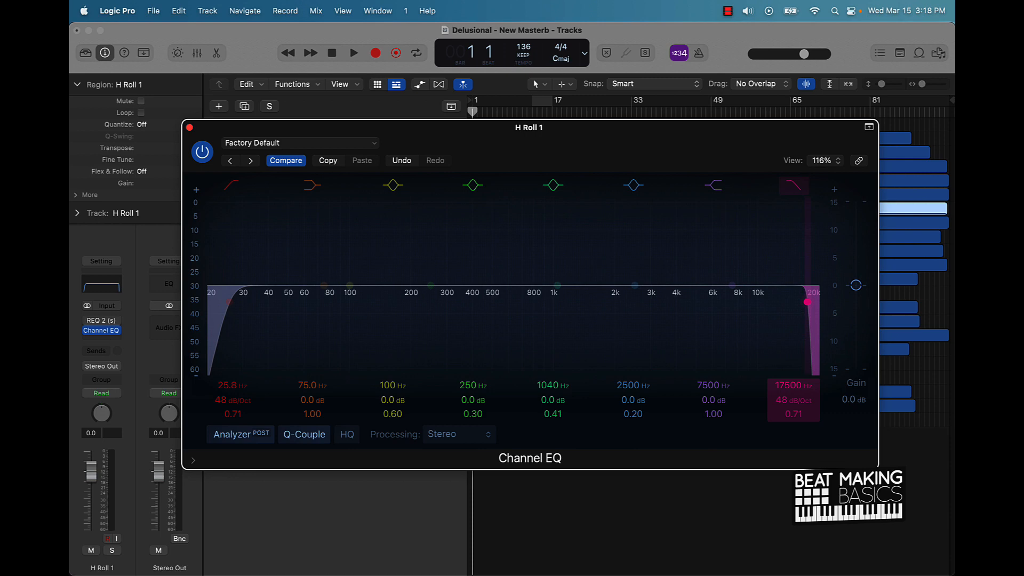
left_click_drag(806, 302, 815, 301)
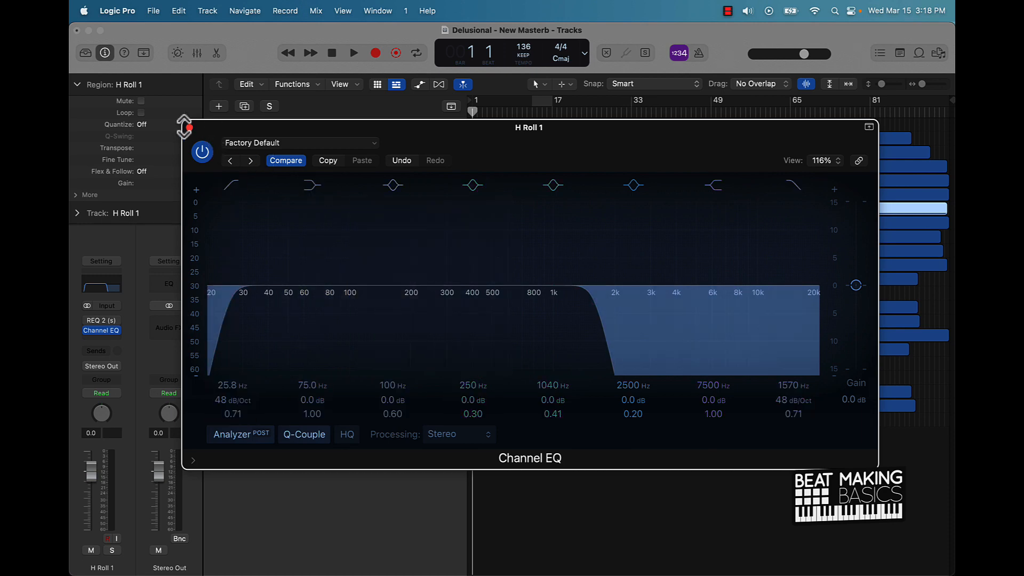
left_click(869, 126)
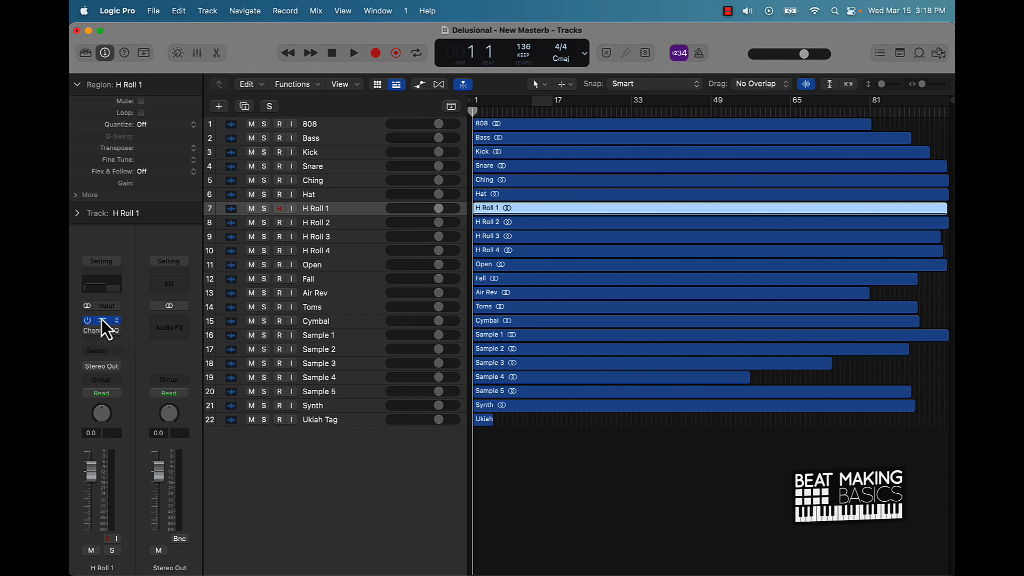
left_click(101, 320)
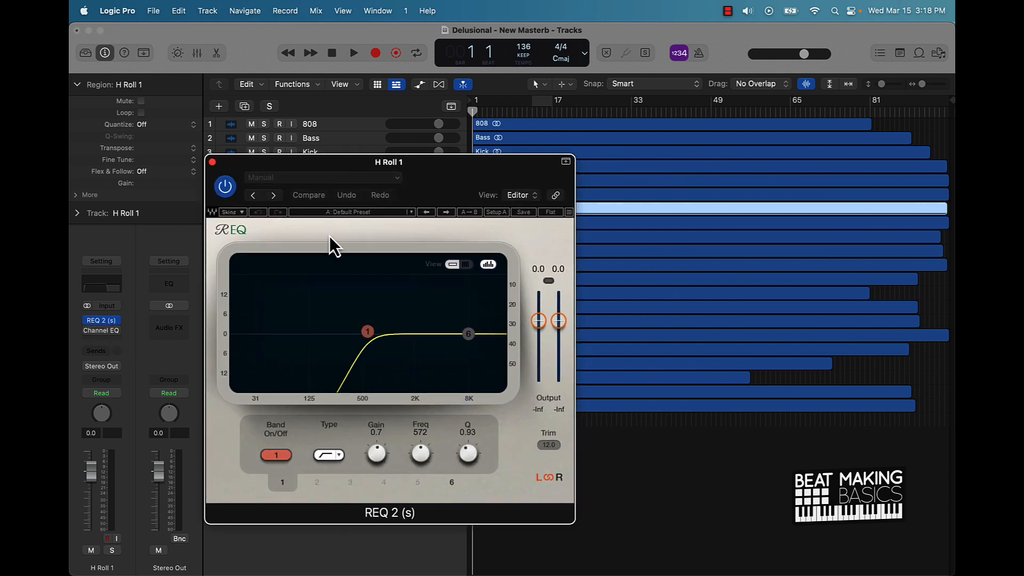
mouse_move(245, 241)
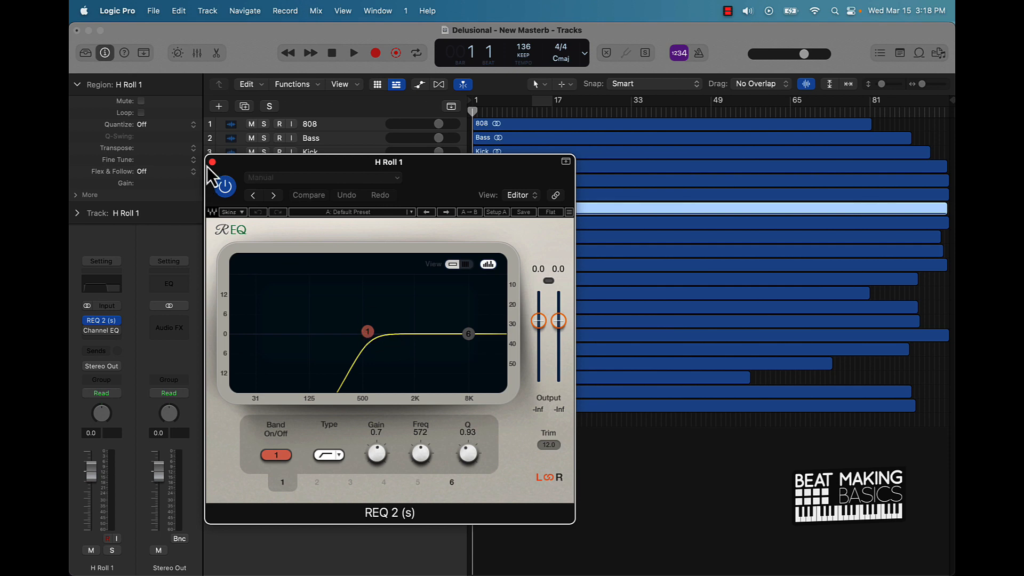
mouse_move(284, 140)
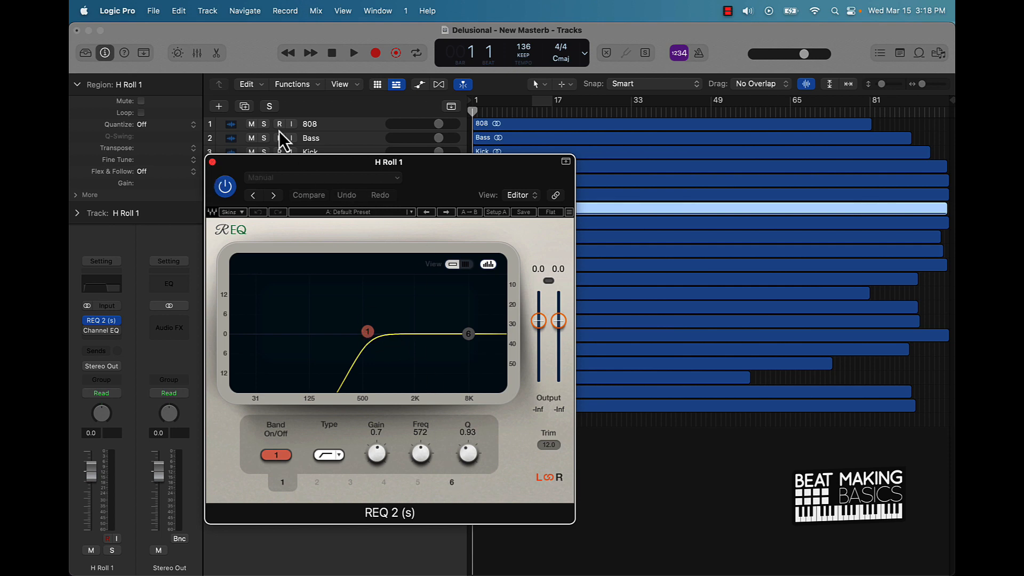
left_click(101, 320)
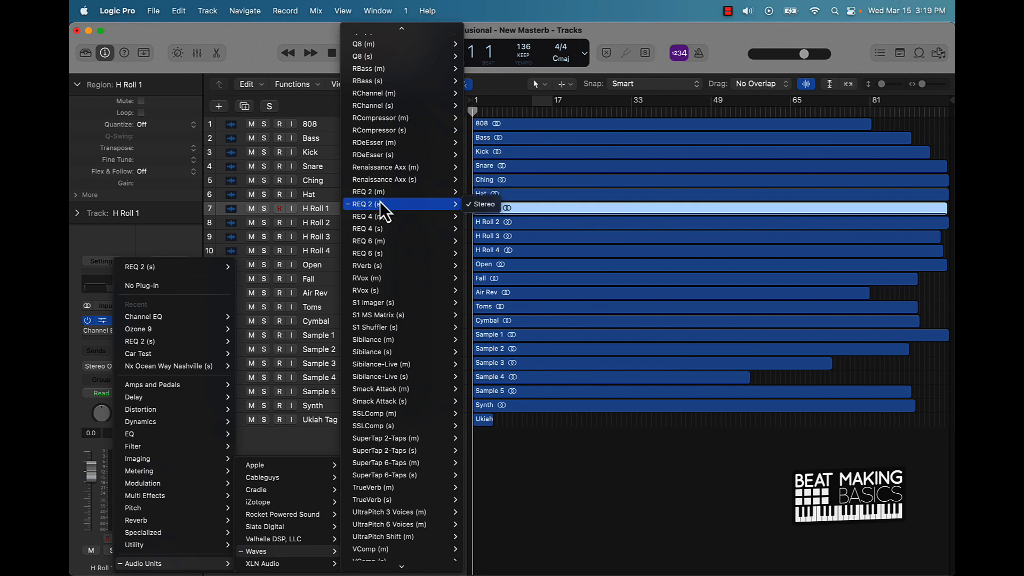
mouse_move(407, 219)
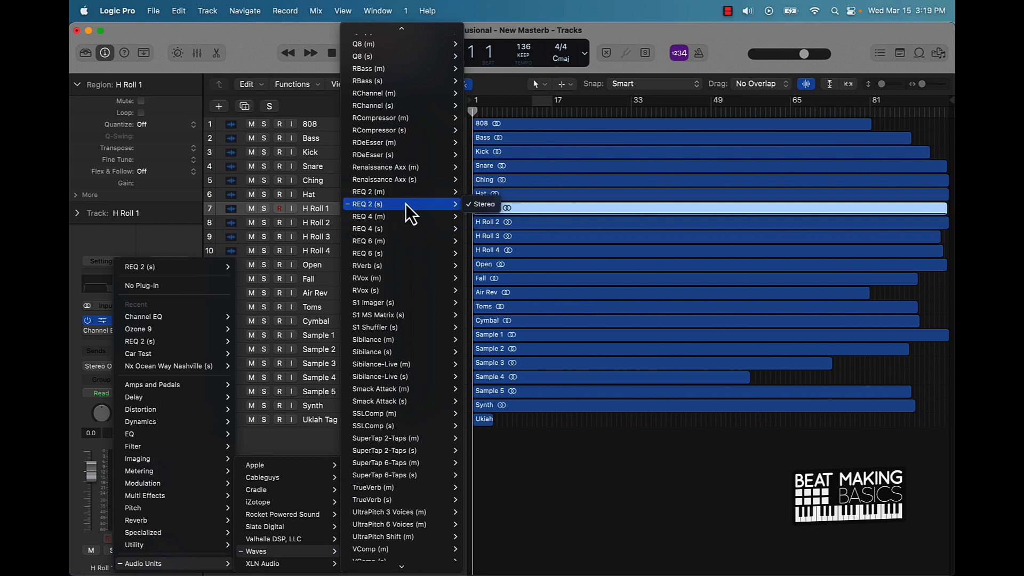
mouse_move(390, 216)
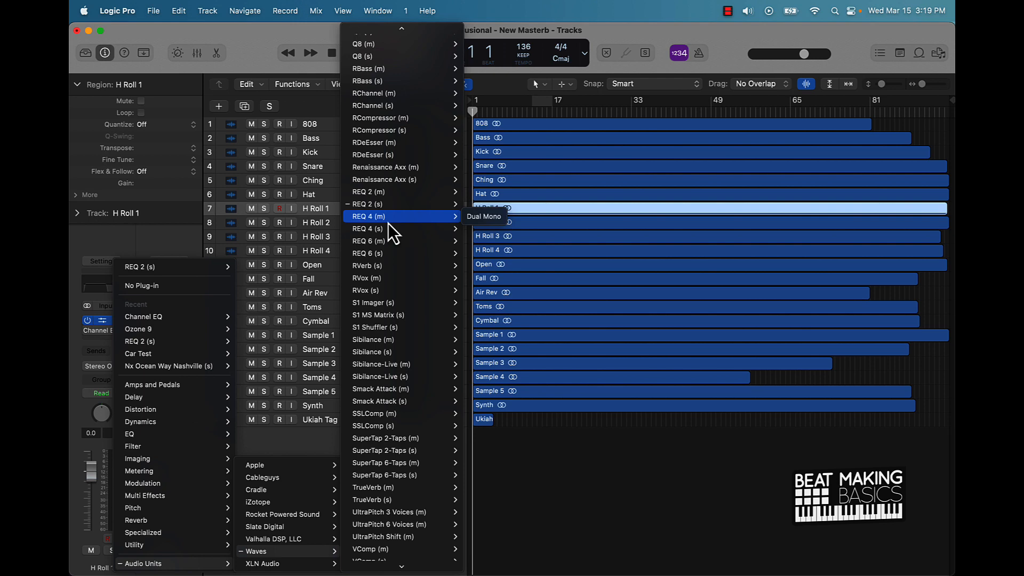
mouse_move(379, 204)
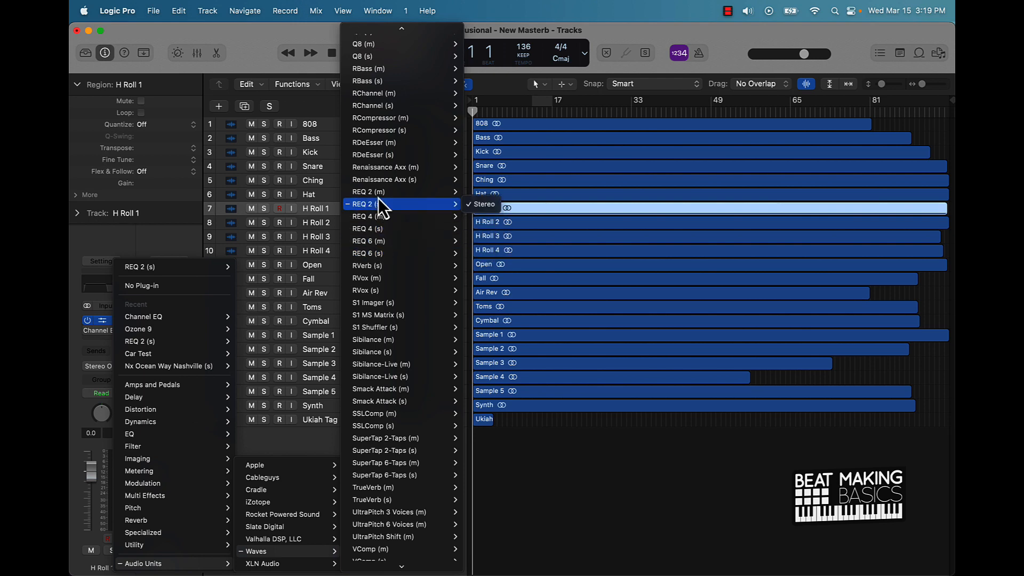
mouse_move(378, 213)
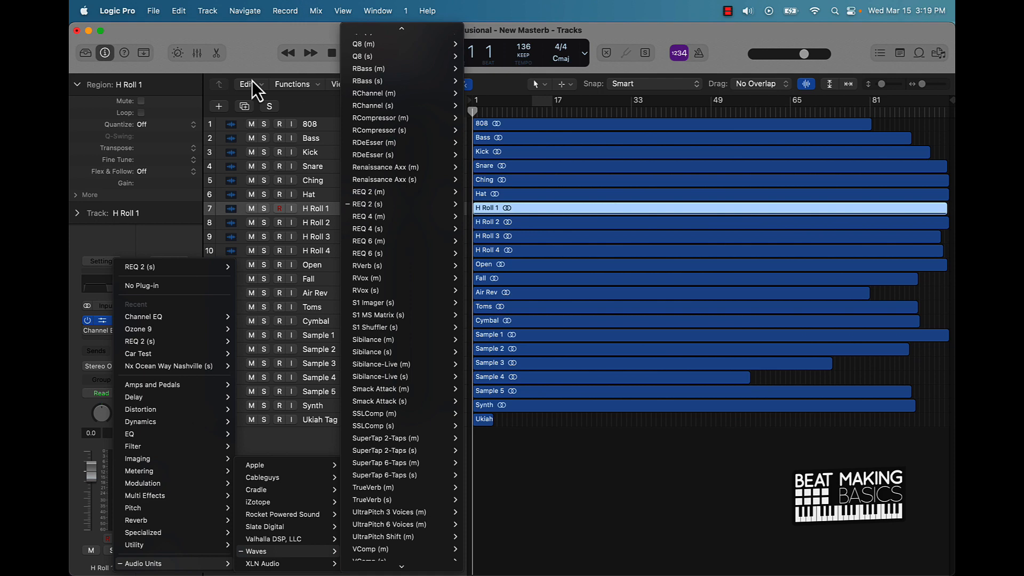
mouse_move(392, 384)
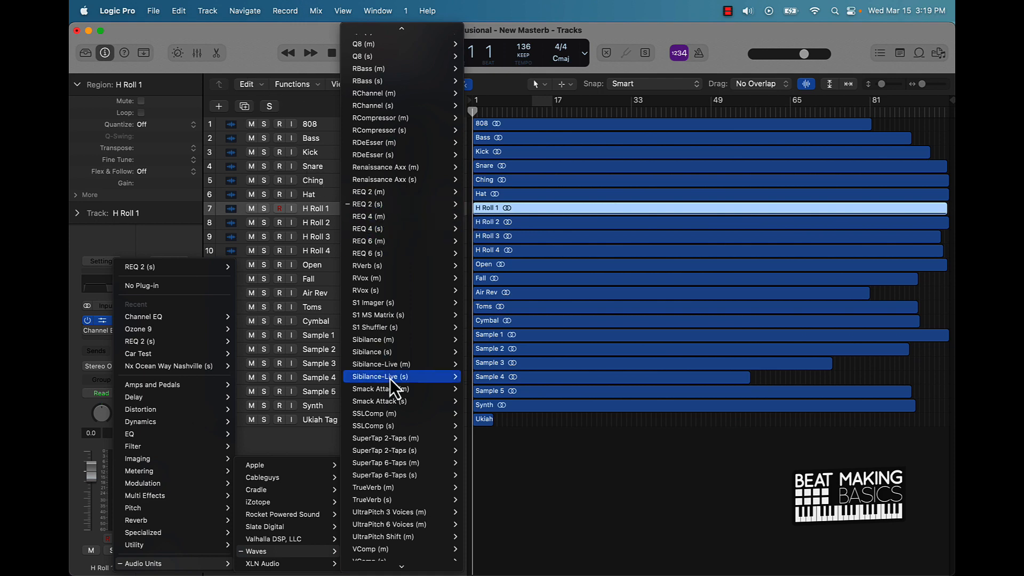
left_click(380, 376)
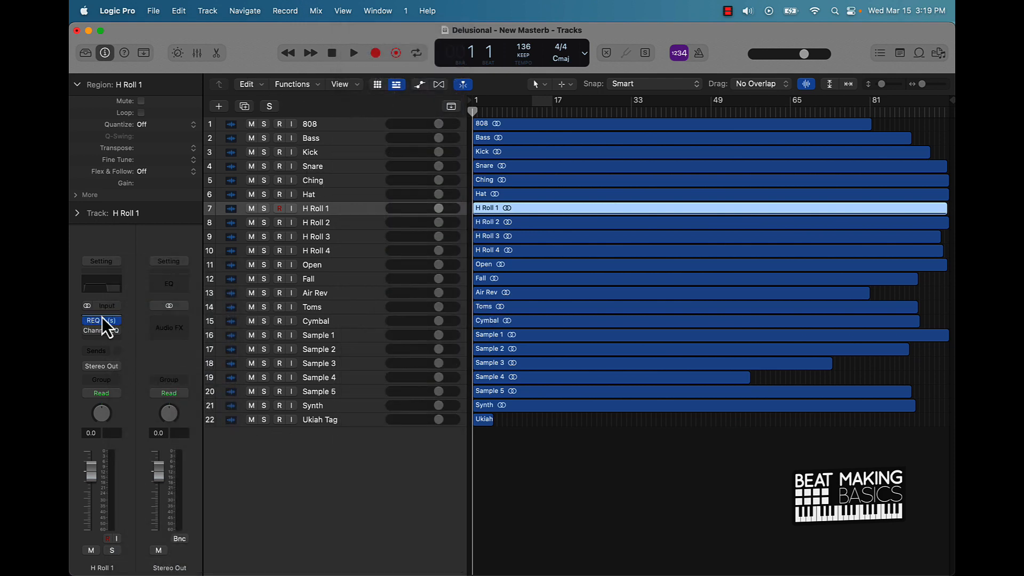
Step: Reopen H Roll 1's effect windows showing REQ 2 and the Channel EQ
left_click(101, 320)
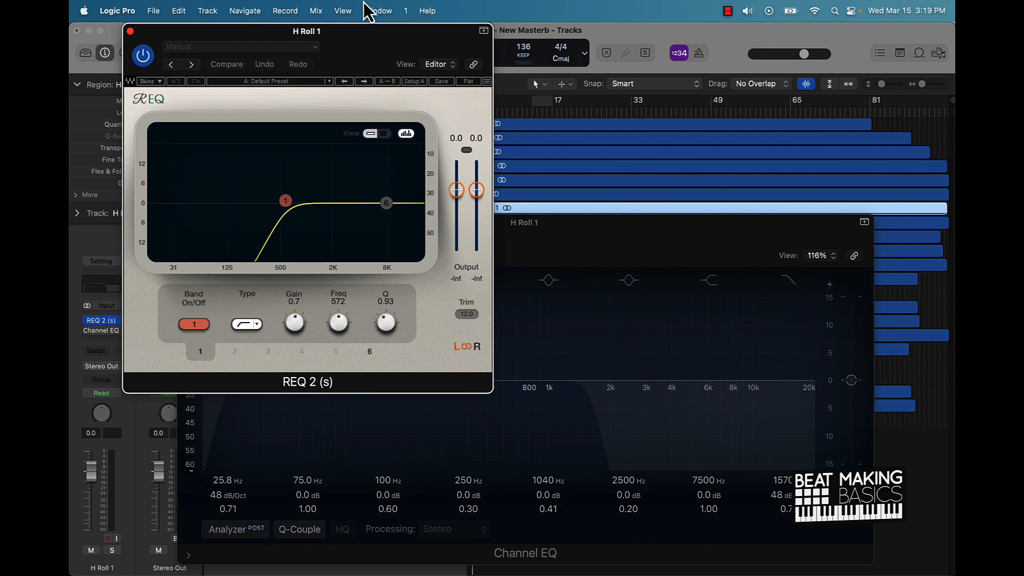
mouse_move(260, 237)
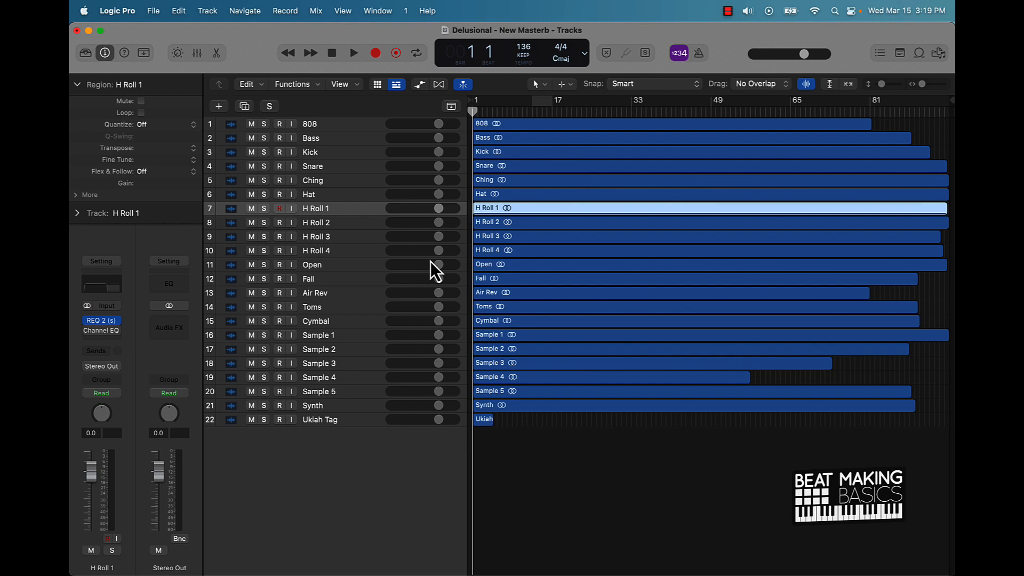
mouse_move(350, 189)
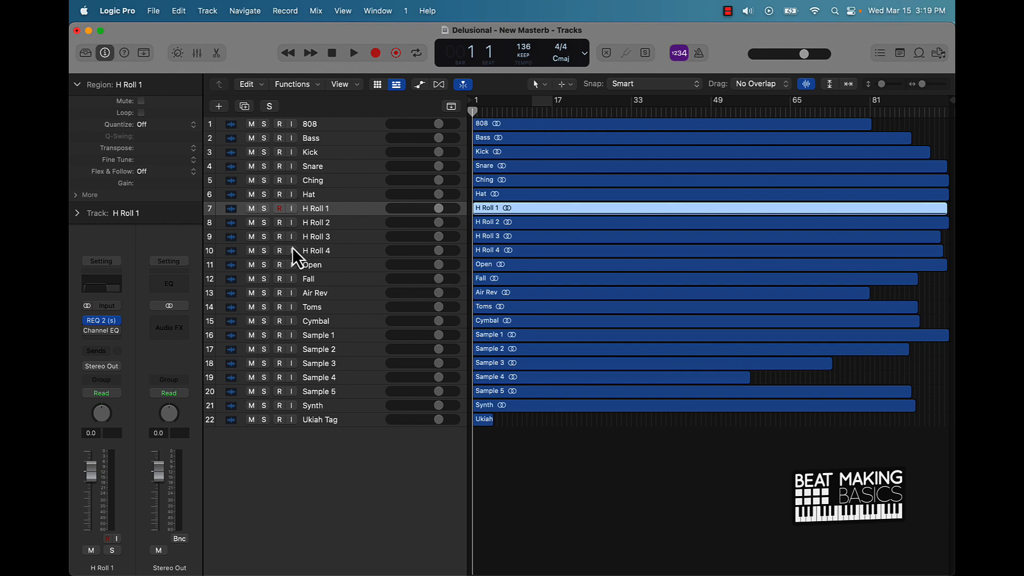
mouse_move(327, 160)
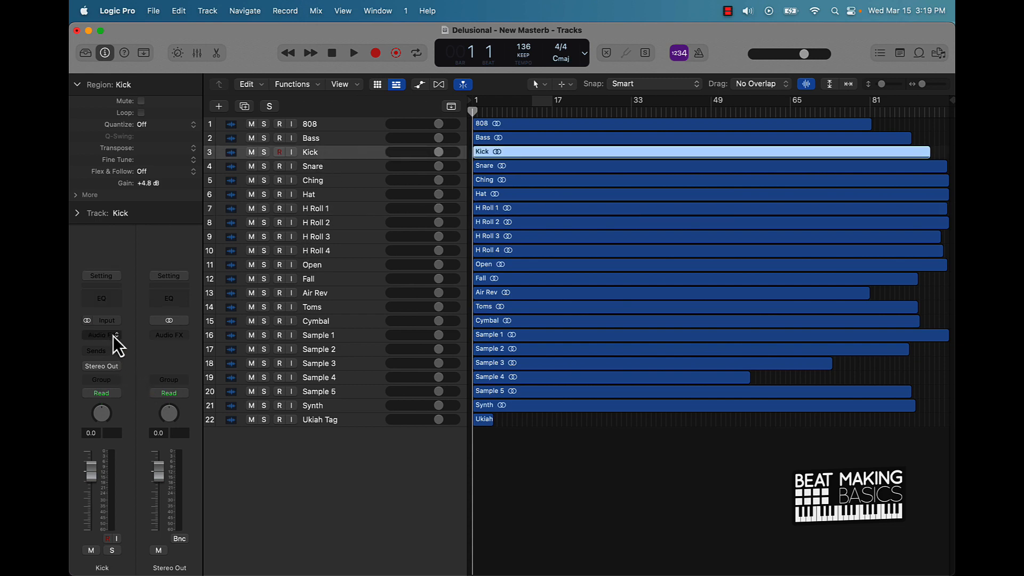
mouse_move(115, 342)
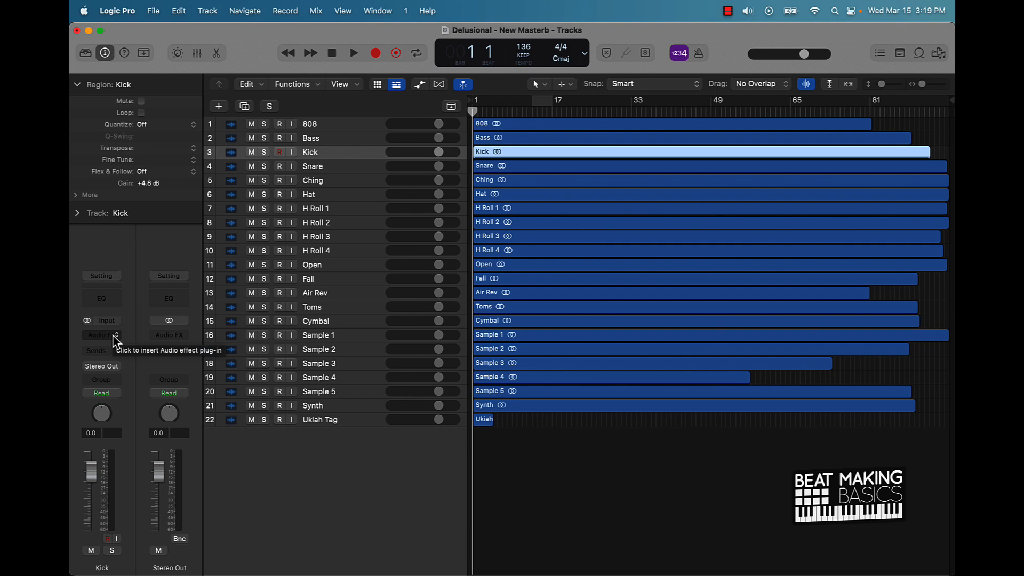
mouse_move(332, 357)
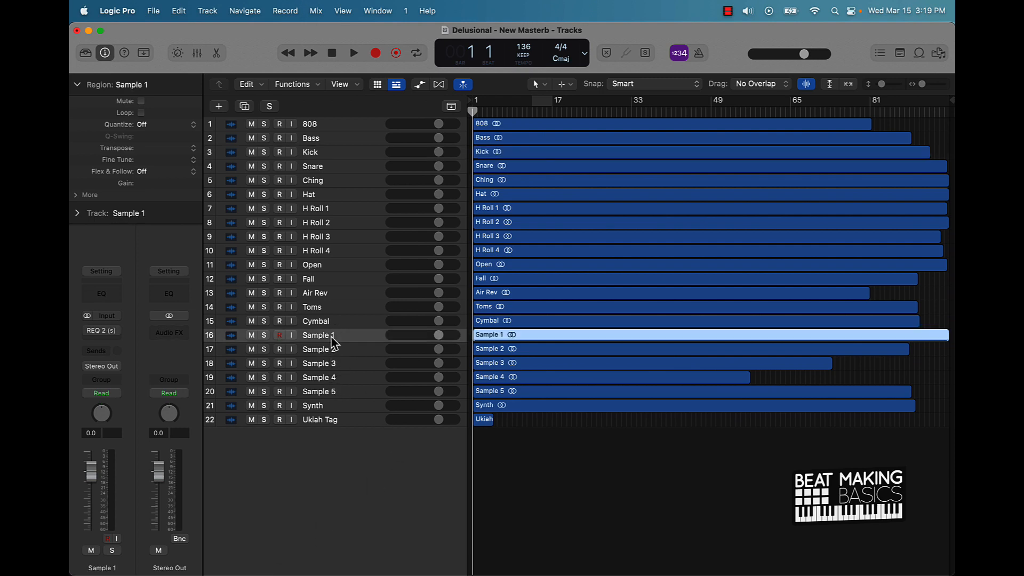
mouse_move(385, 183)
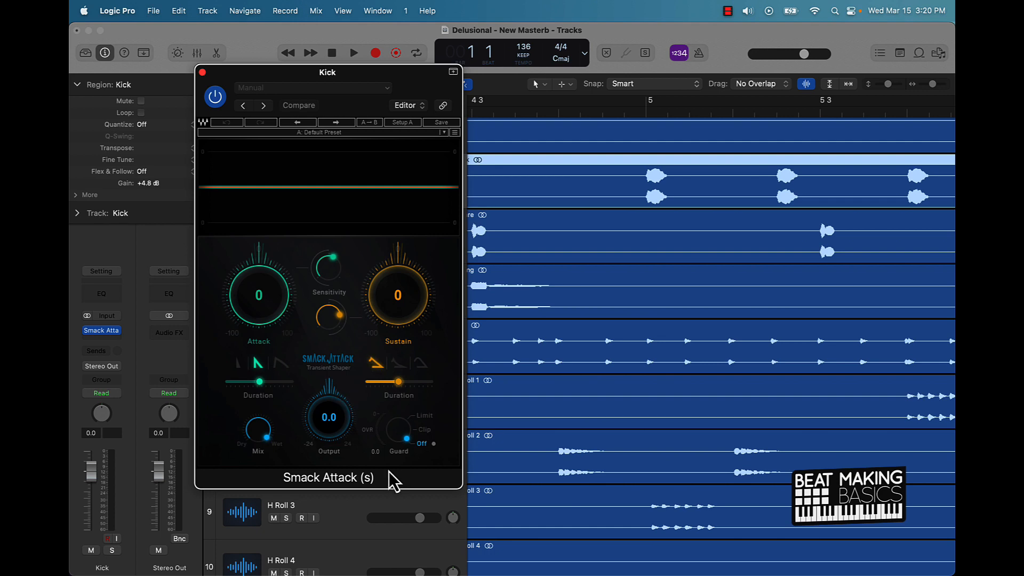
mouse_move(379, 244)
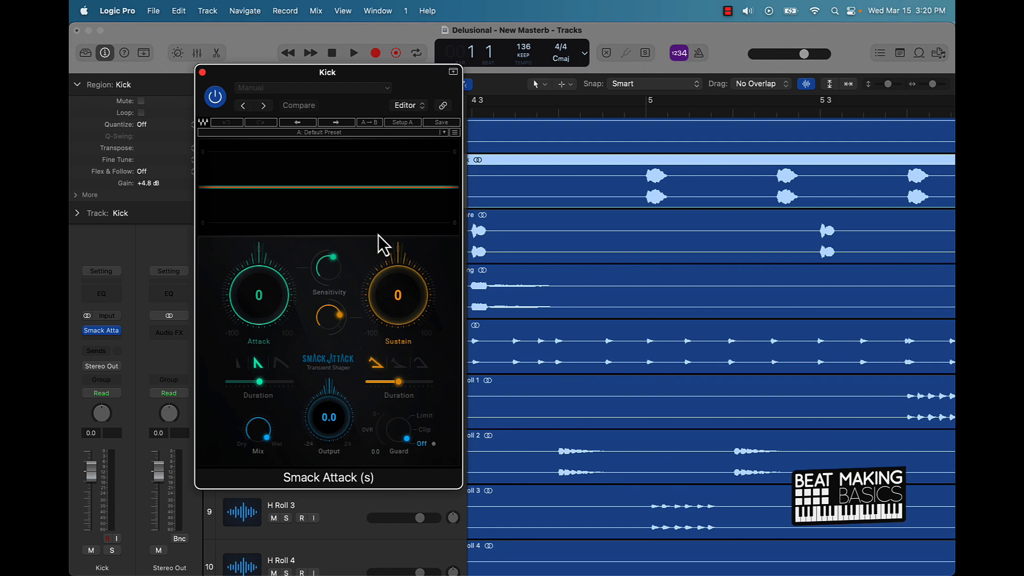
mouse_move(648, 196)
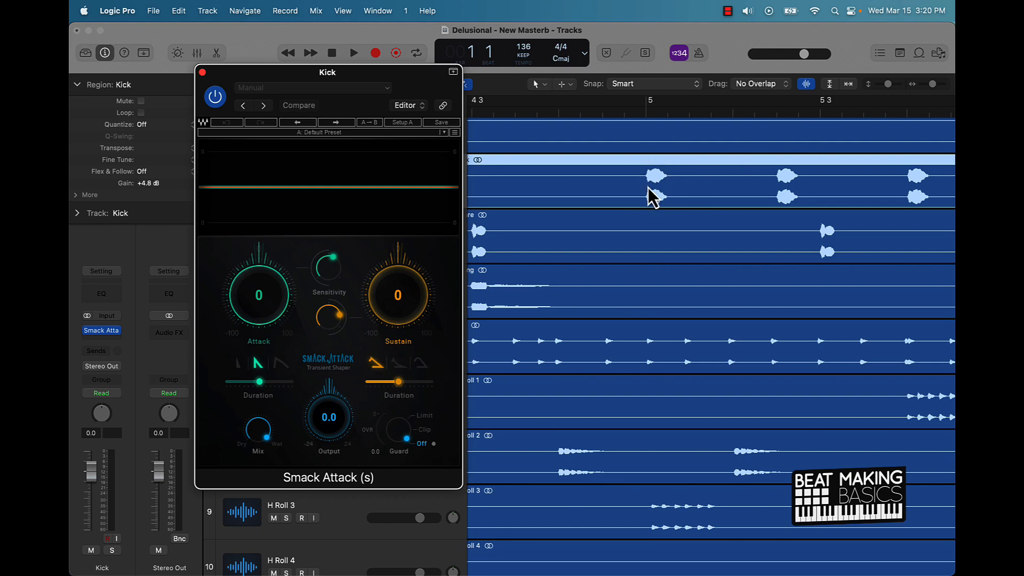
mouse_move(416, 96)
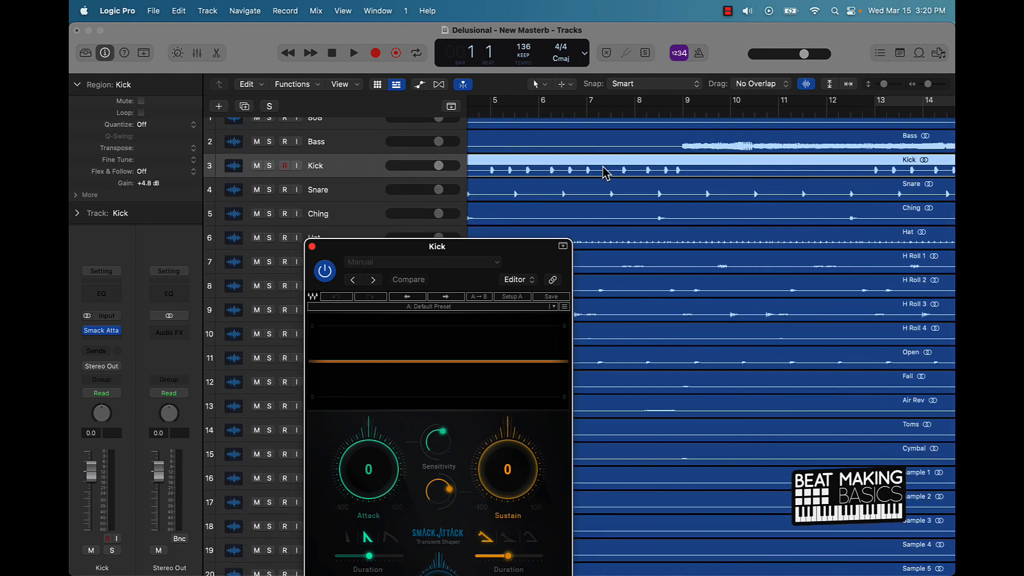
Step: Solo the Kick, tweak Smack Attack's shaping, then remove the plug-in from the Kick
left_click(415, 53)
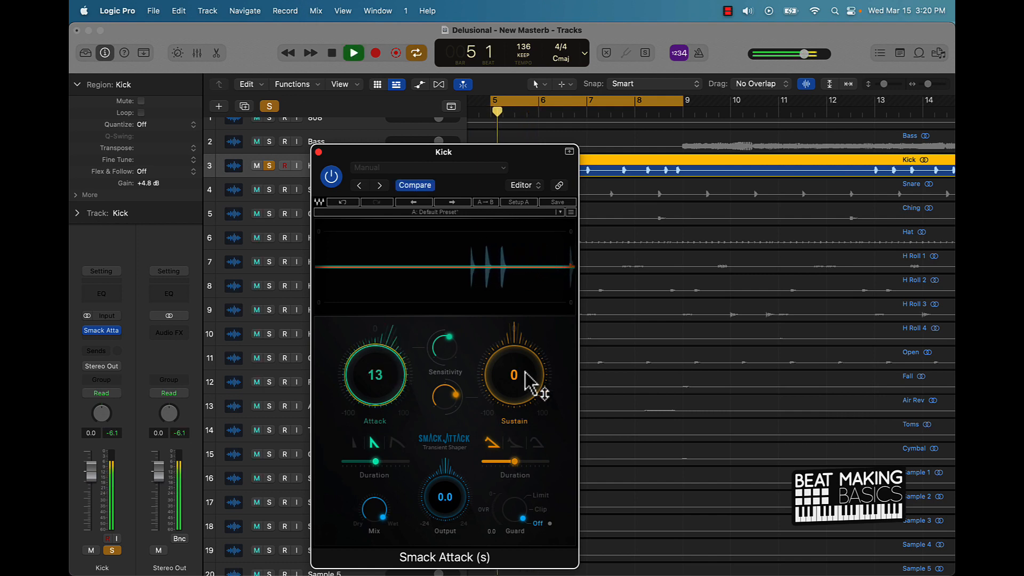
left_click_drag(374, 375, 375, 352)
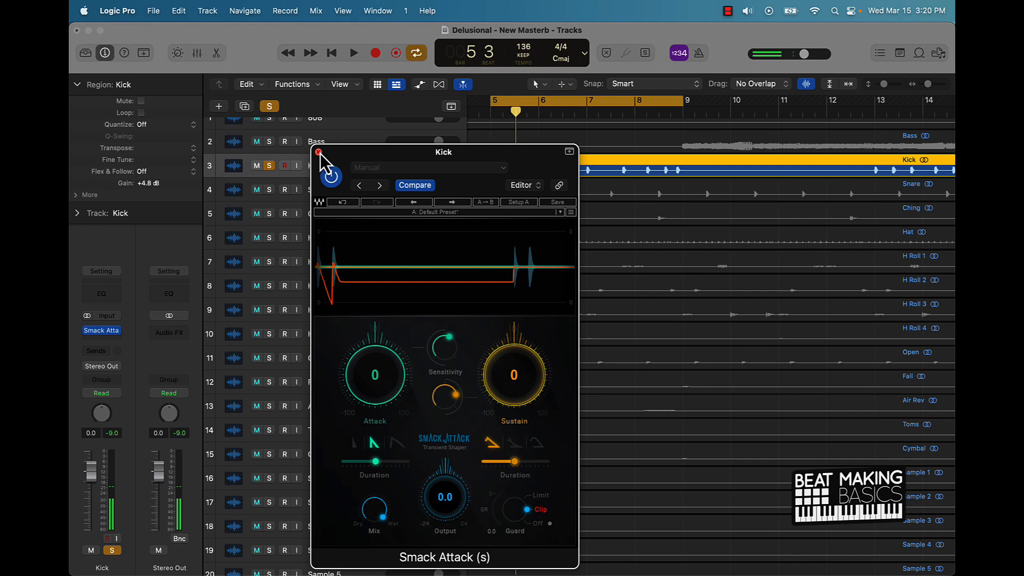
left_click(318, 153)
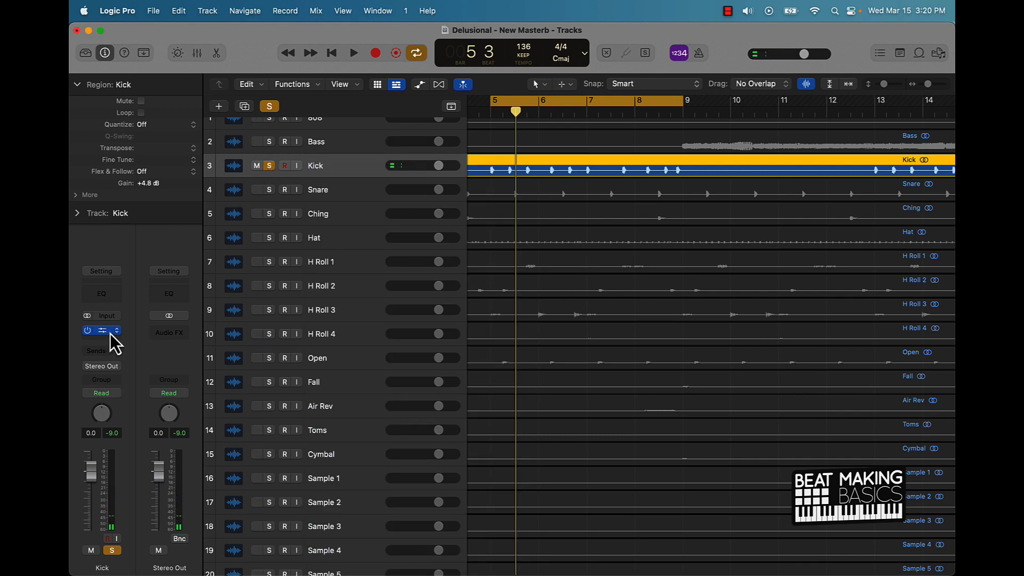
left_click(101, 330)
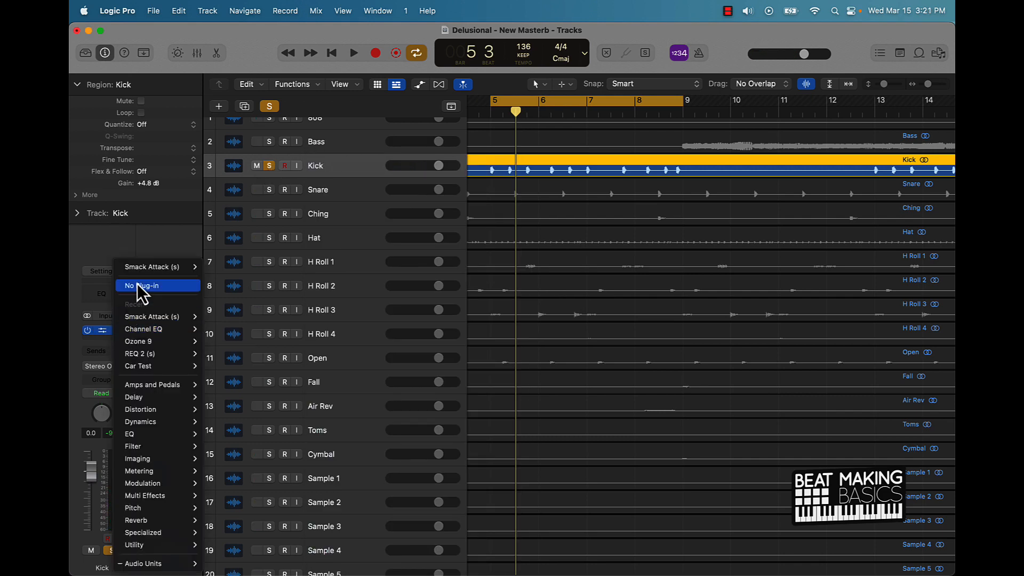
left_click(140, 285)
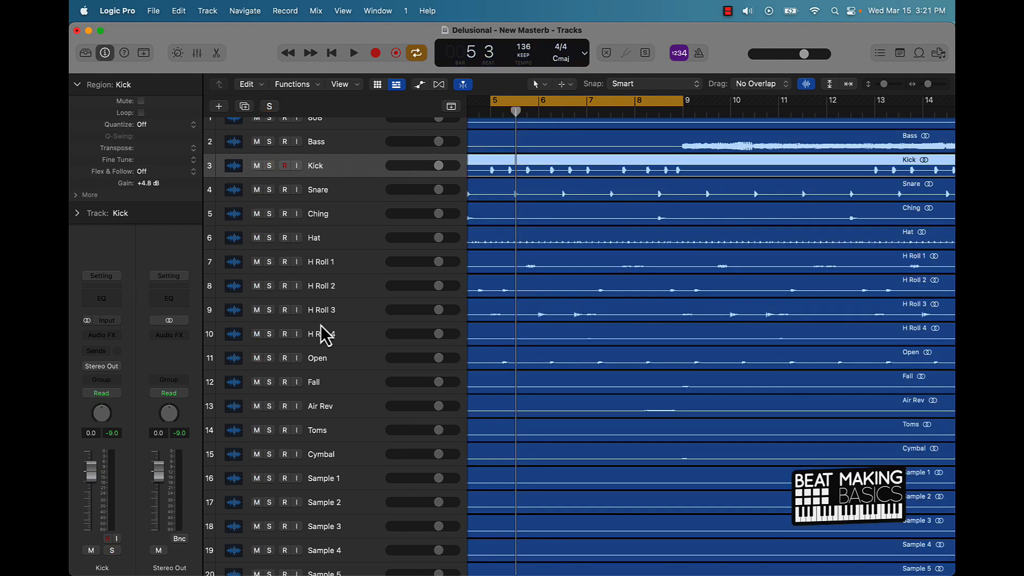
scroll("down", 3)
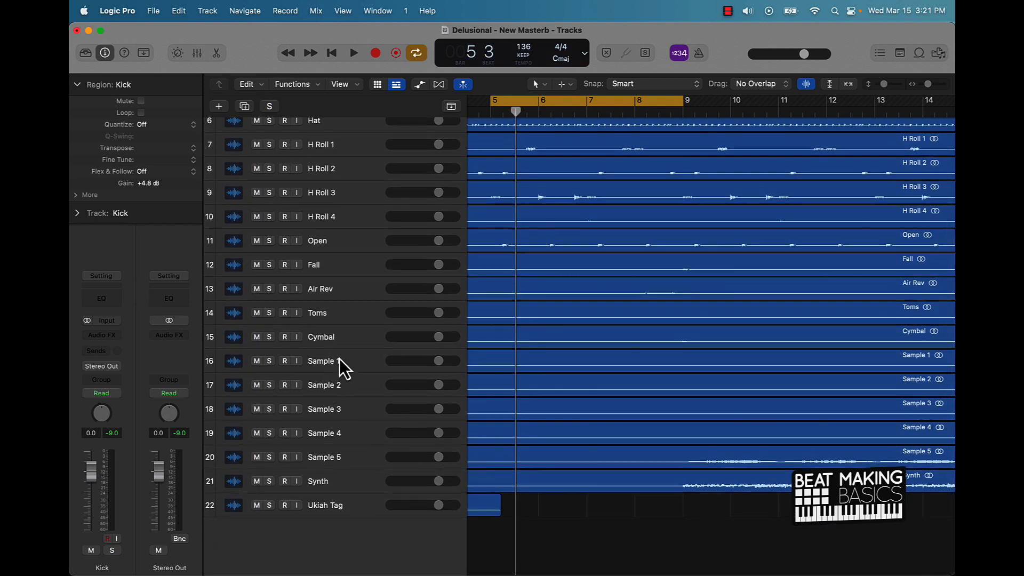
mouse_move(455, 381)
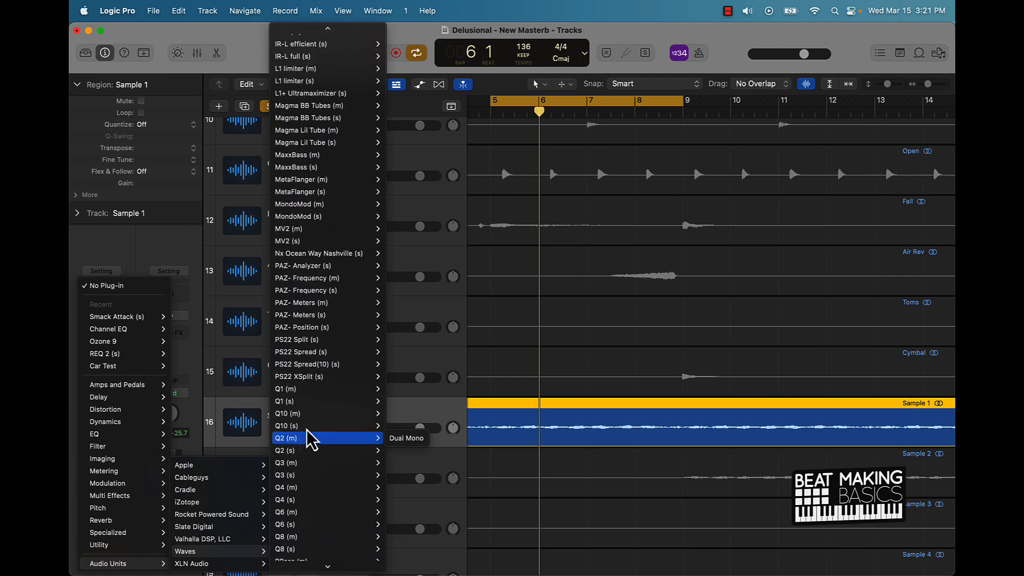
Step: Insert the Waves MV2 stereo plug-in on Sample 1 after REQ 2
left_click(286, 438)
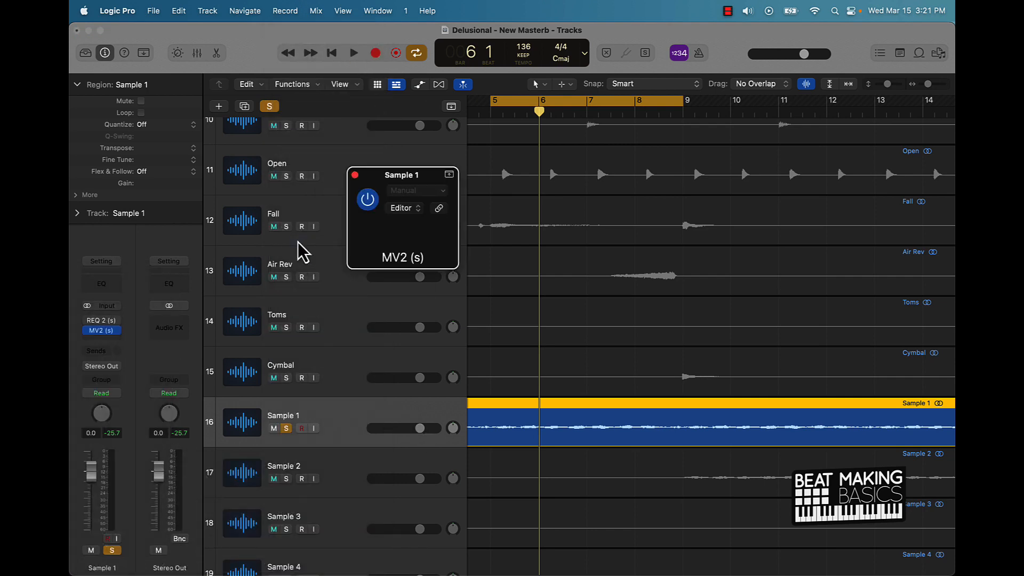
Step: Raise MV2's Low Level to 5.5 and pull High Level down near -8 while auditioning Sample 1
left_click(401, 208)
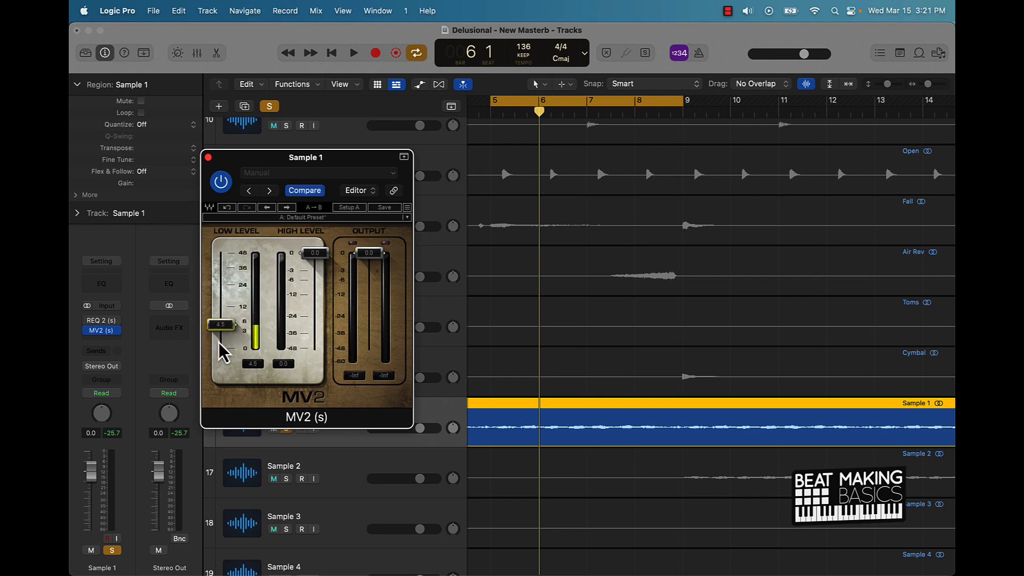
left_click_drag(222, 325, 222, 321)
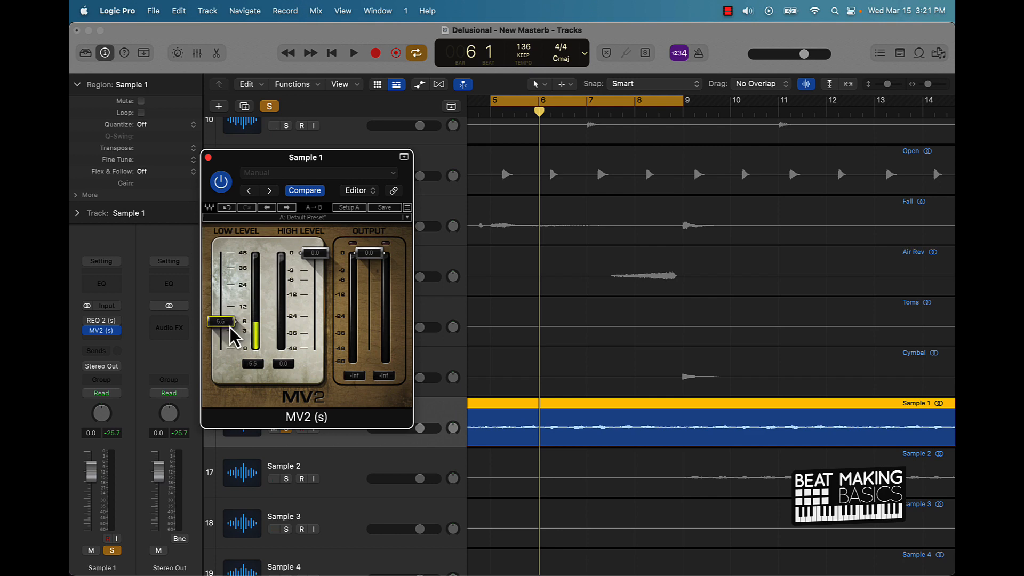
left_click(353, 53)
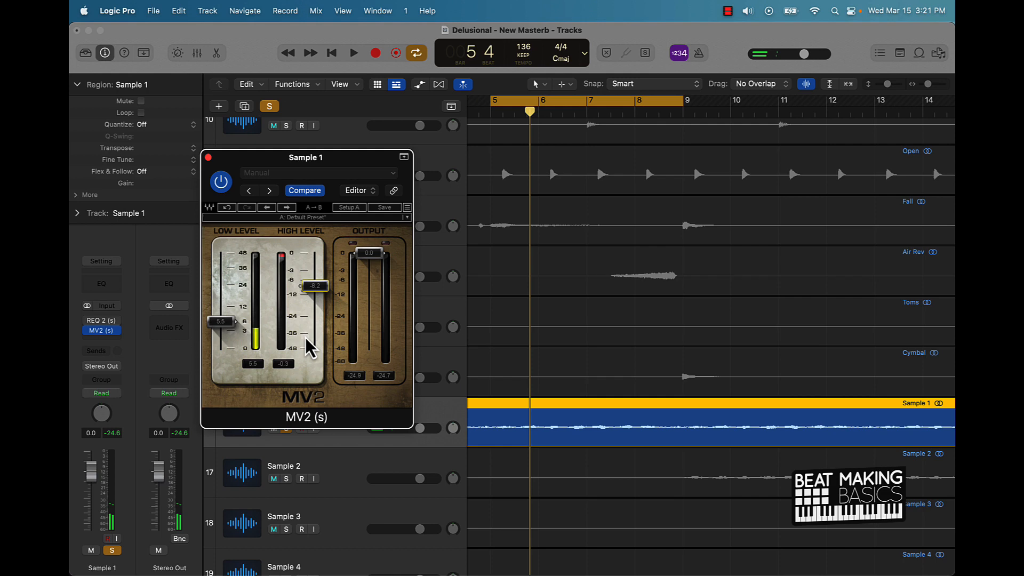
left_click(353, 53)
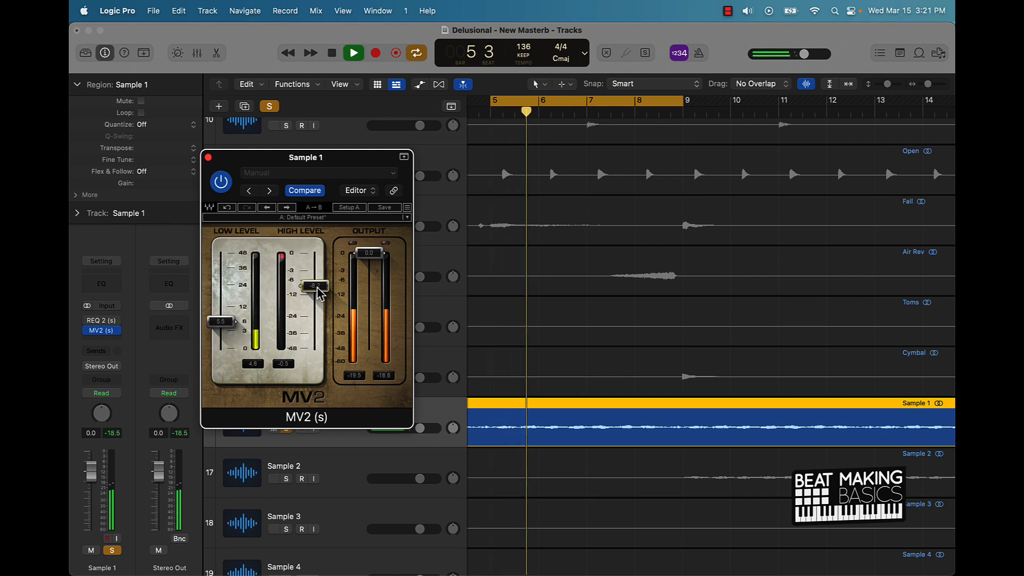
left_click_drag(314, 288, 314, 300)
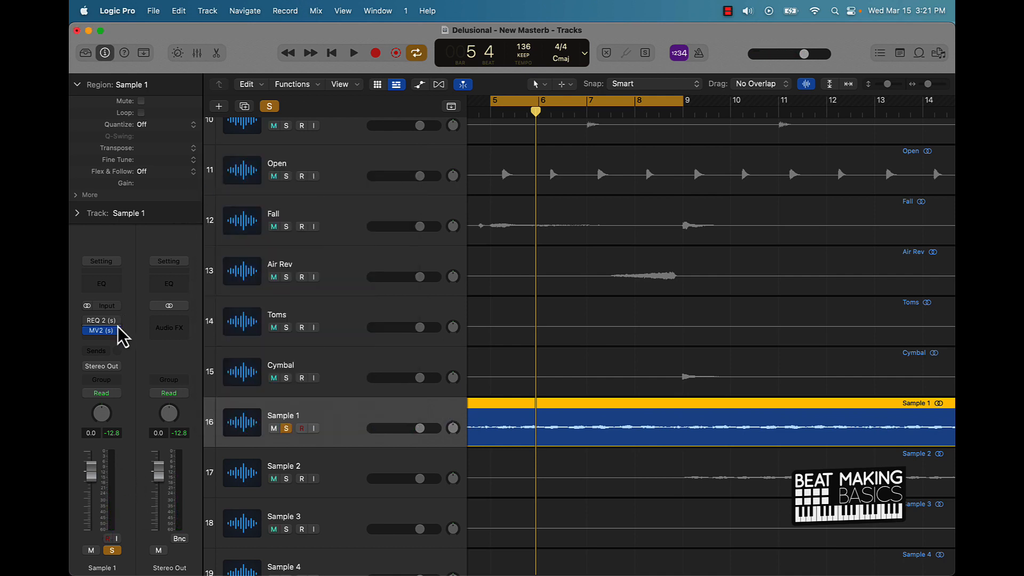
left_click(100, 330)
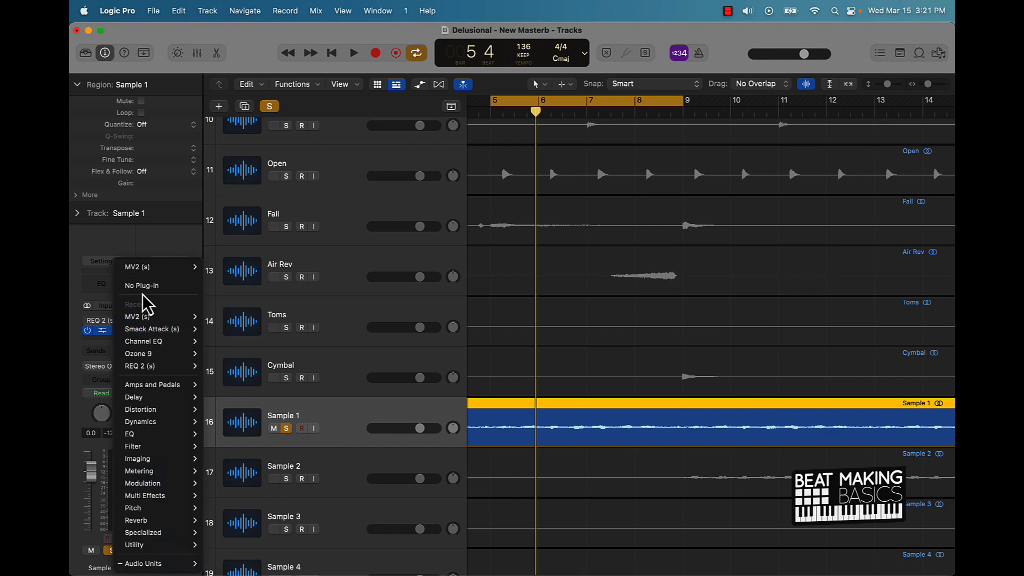
mouse_move(140, 421)
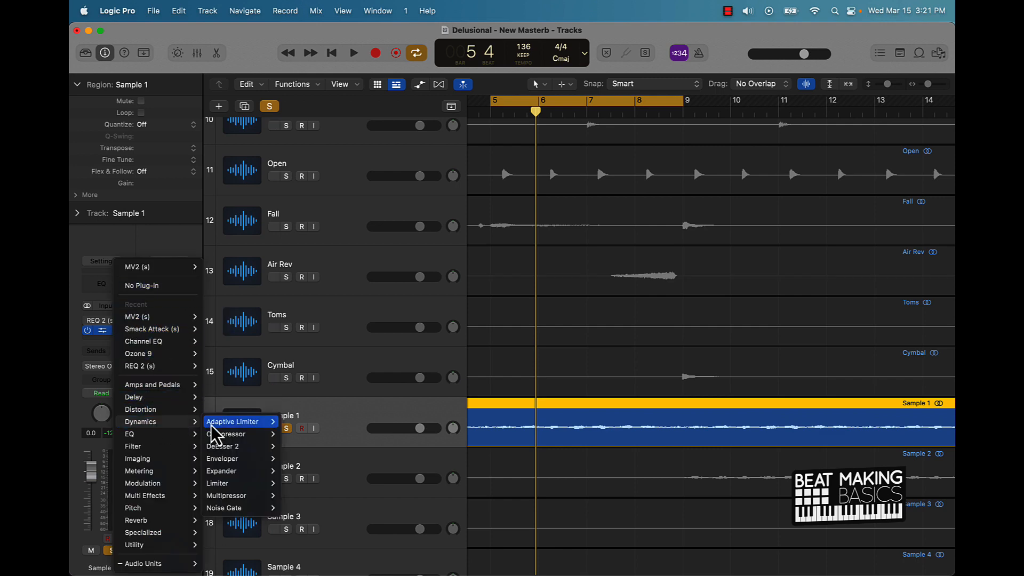
Step: Swap MV2 for the stock Compressor, compare Vintage FET and Studio FET, settle on Platinum Digital
left_click(226, 433)
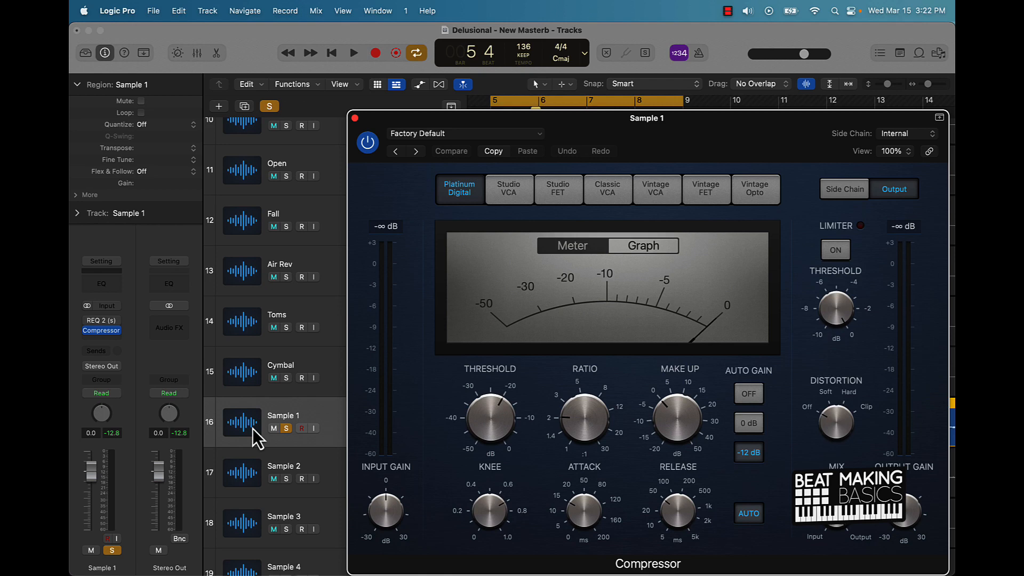
mouse_move(744, 200)
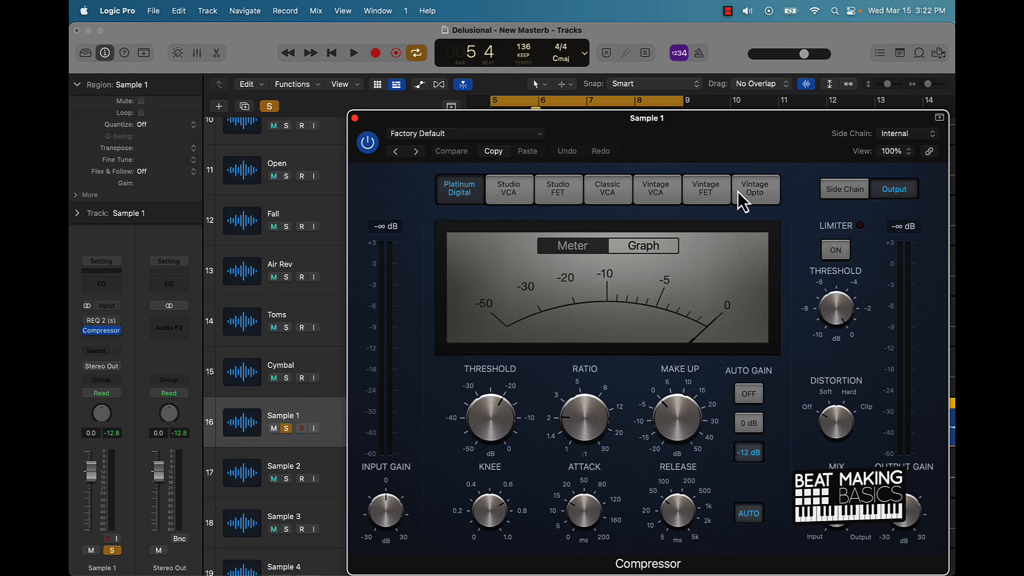
left_click(558, 189)
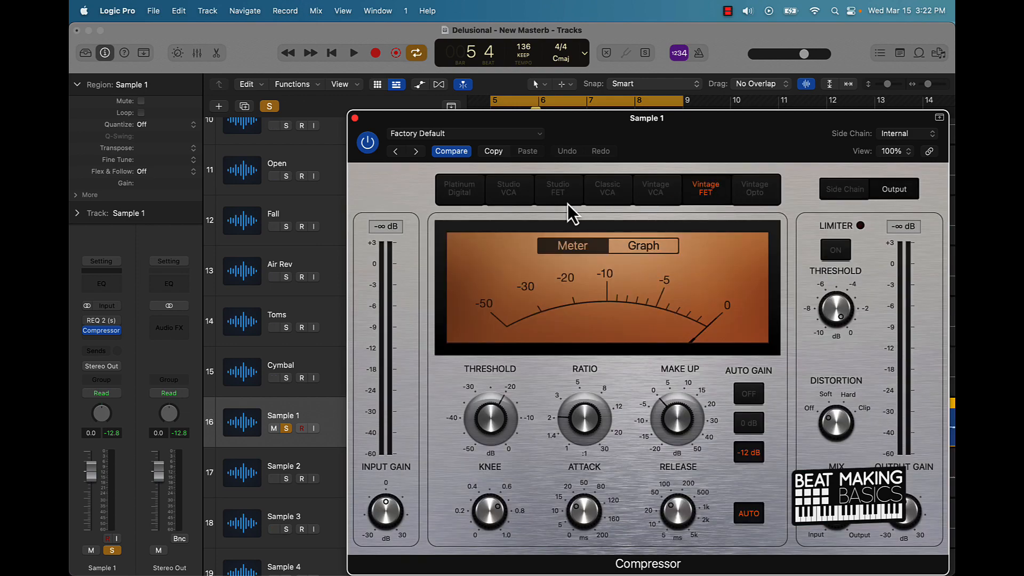
left_click(459, 188)
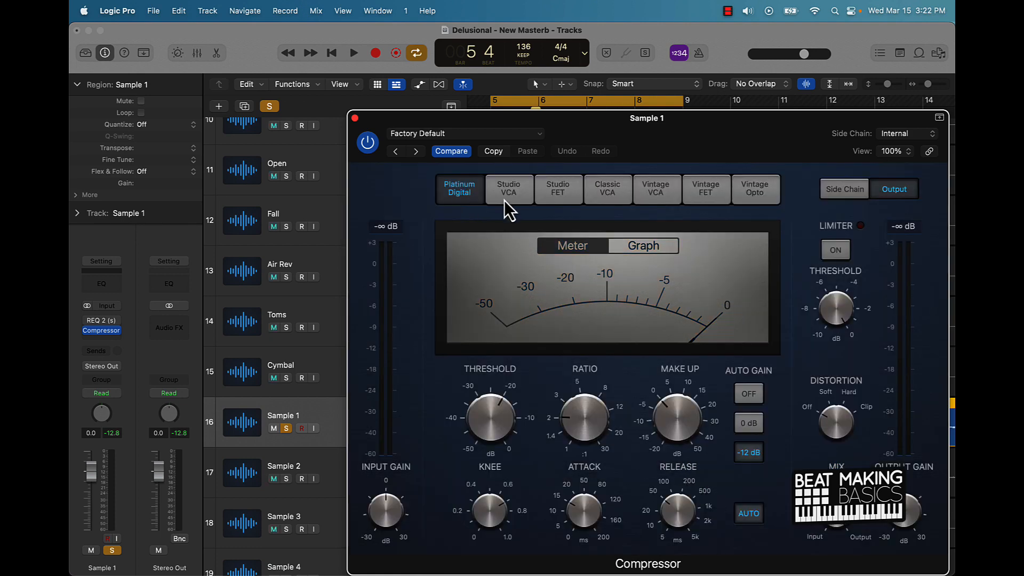
mouse_move(556, 200)
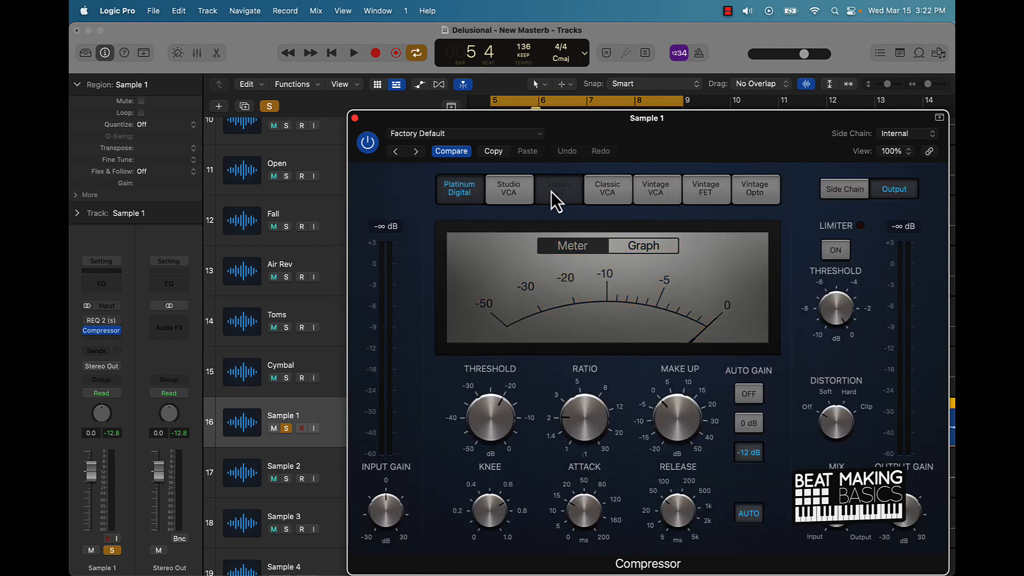
left_click(559, 189)
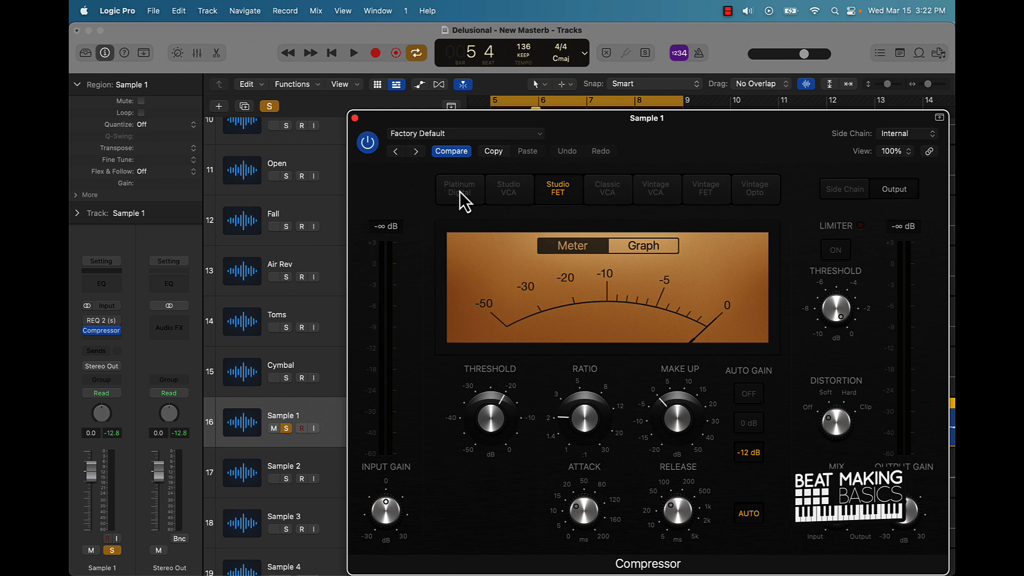
left_click(459, 188)
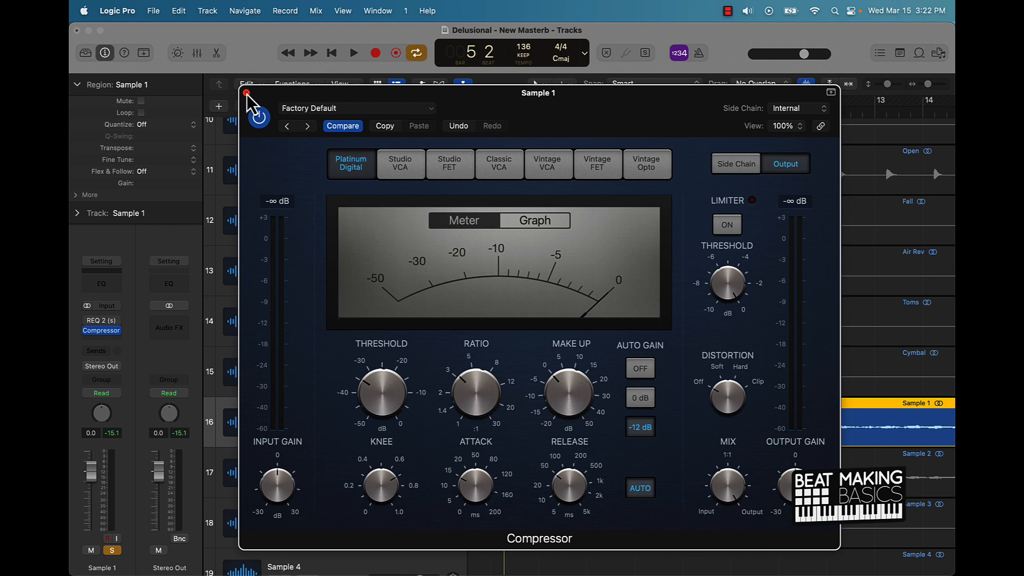
left_click(246, 94)
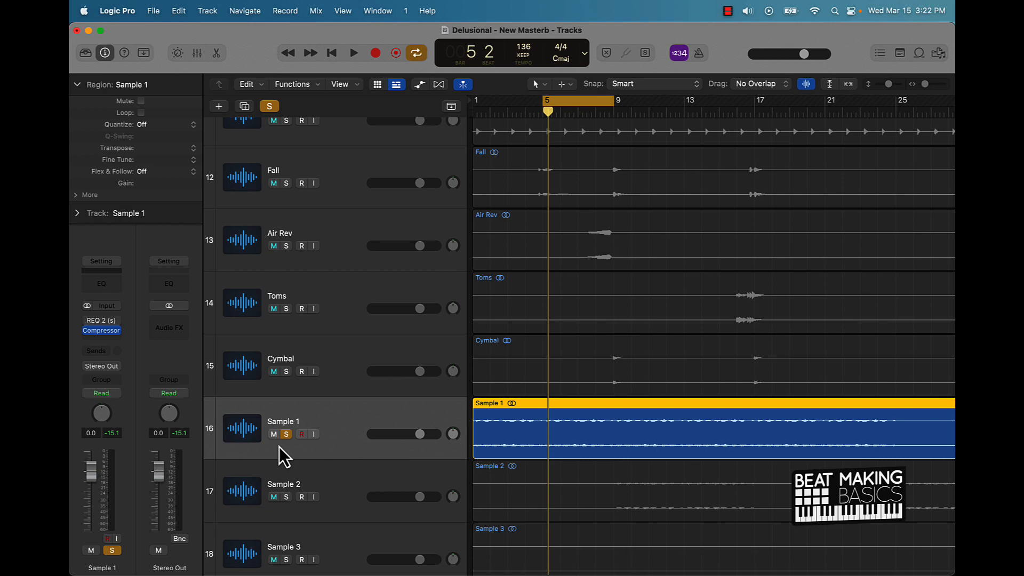
Step: Unsolo Sample 1 and bring up ValhallaRoom Stereo in its empty Audio FX slot menu
left_click(286, 434)
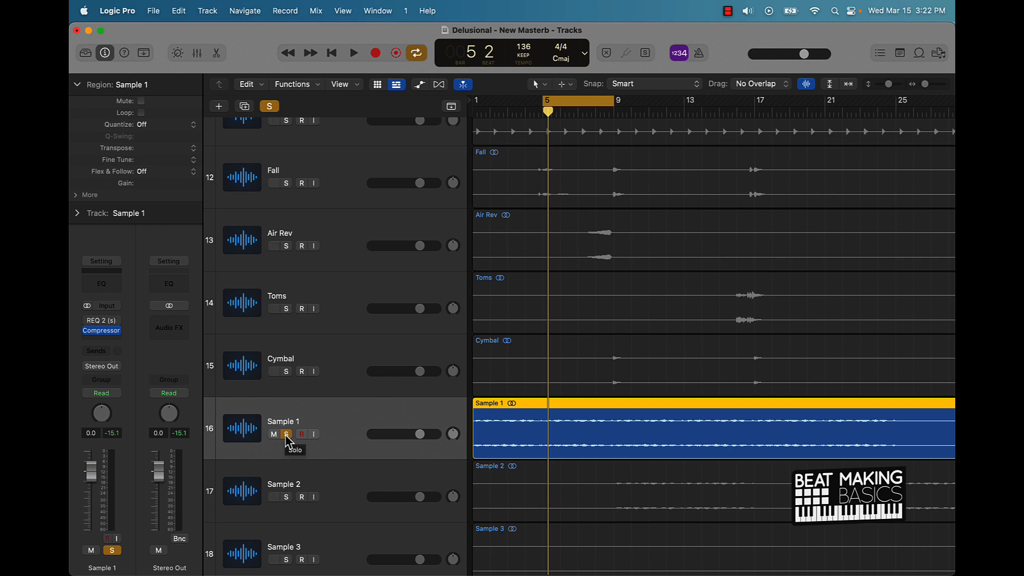
left_click(287, 434)
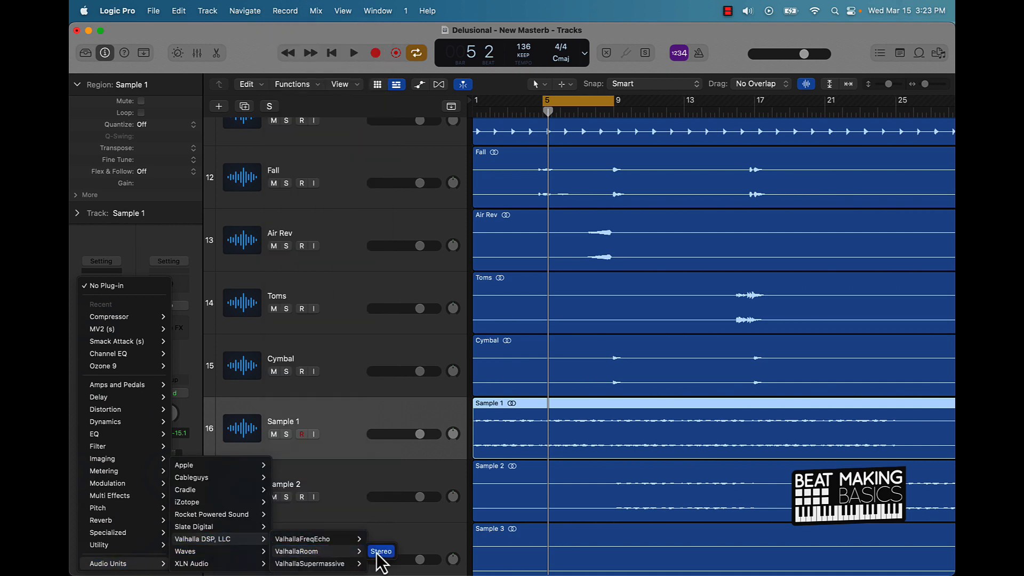
Step: Insert ValhallaRoom on Sample 1 with 34.4% mix, 3.62 s decay and 9360 Hz high cut
left_click(380, 551)
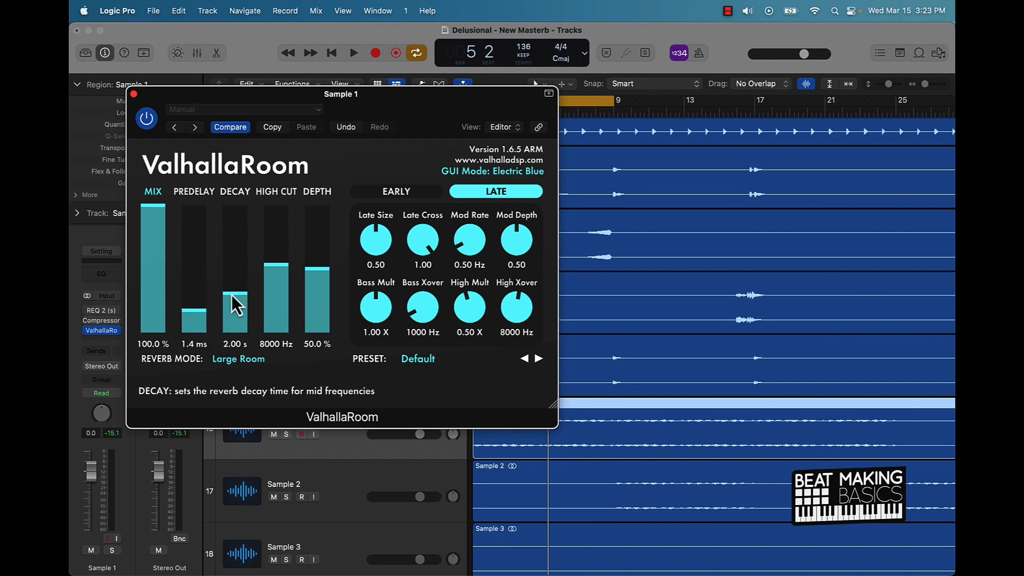
mouse_move(228, 302)
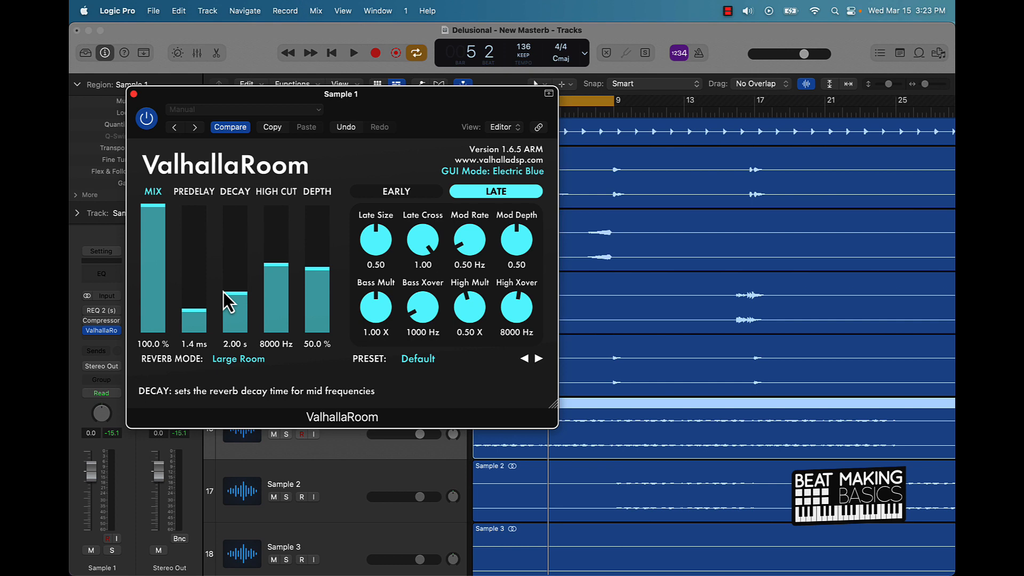
left_click_drag(234, 307, 234, 274)
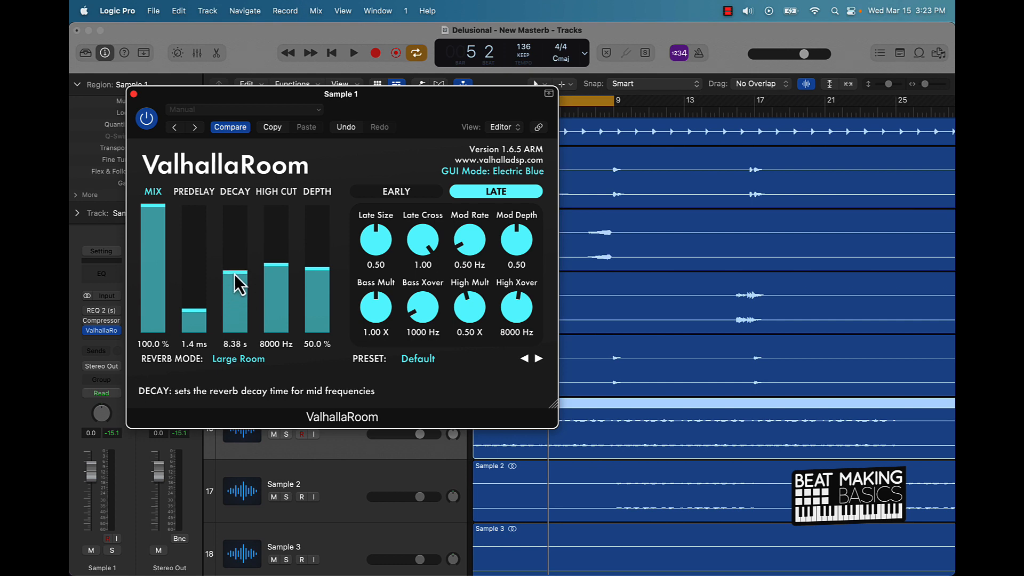
left_click_drag(276, 274, 275, 234)
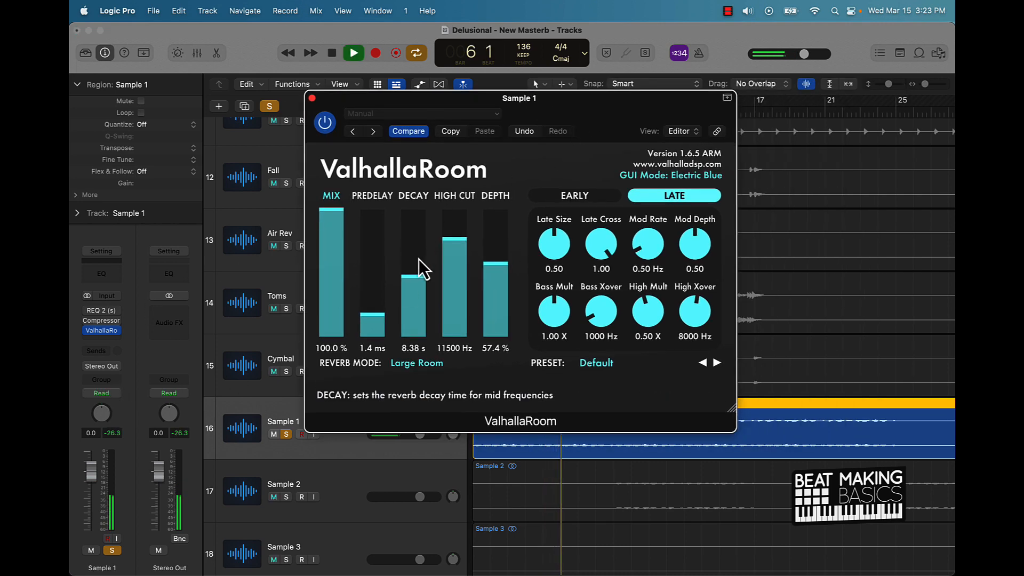
left_click_drag(331, 209, 331, 307)
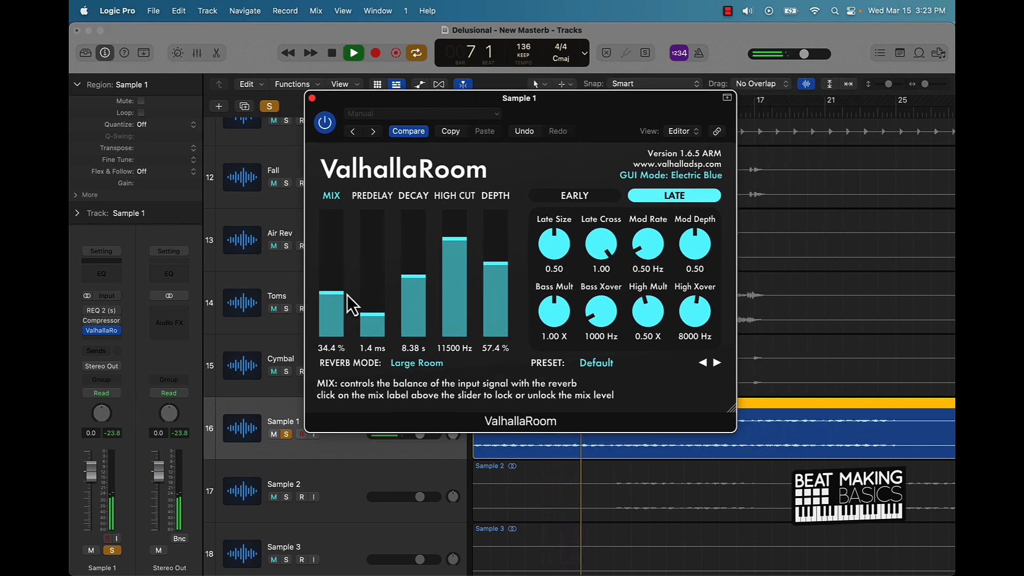
mouse_move(412, 294)
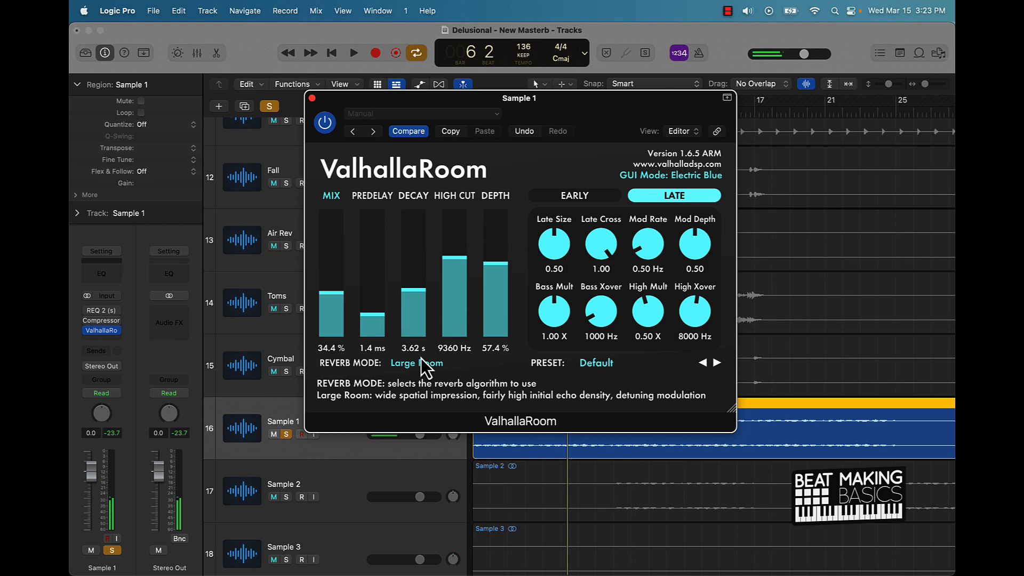
left_click(417, 362)
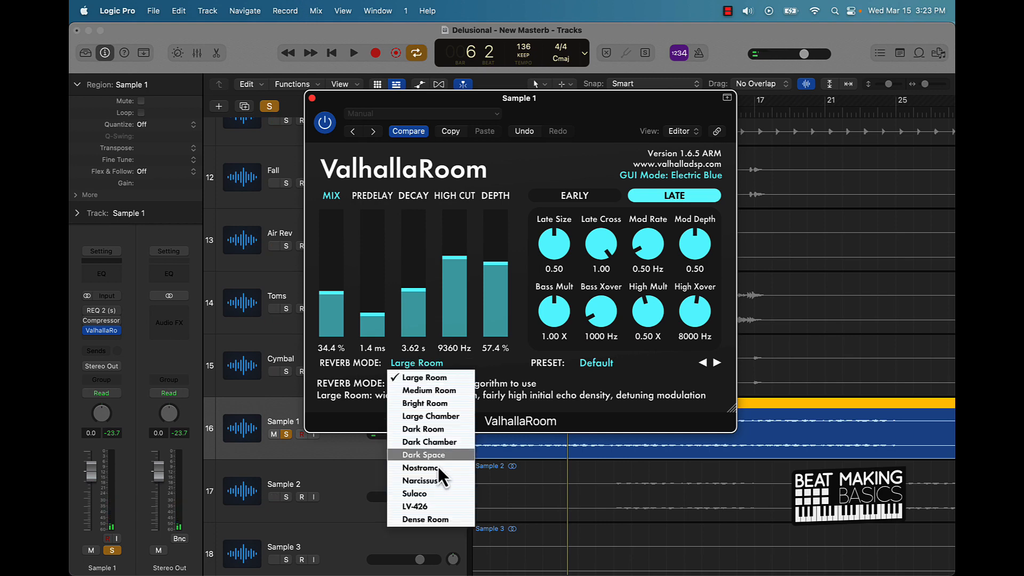
mouse_move(419, 566)
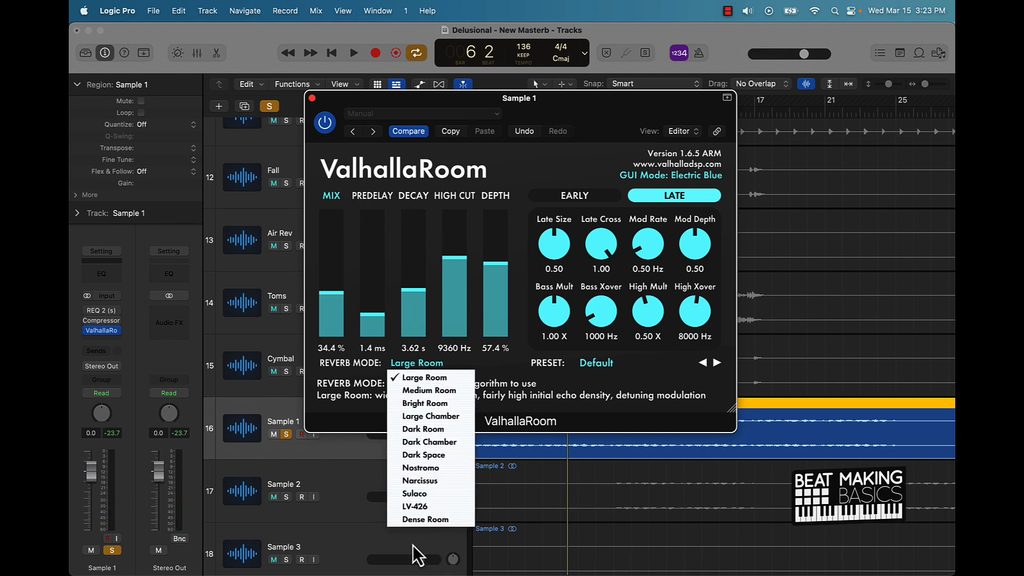
mouse_move(347, 99)
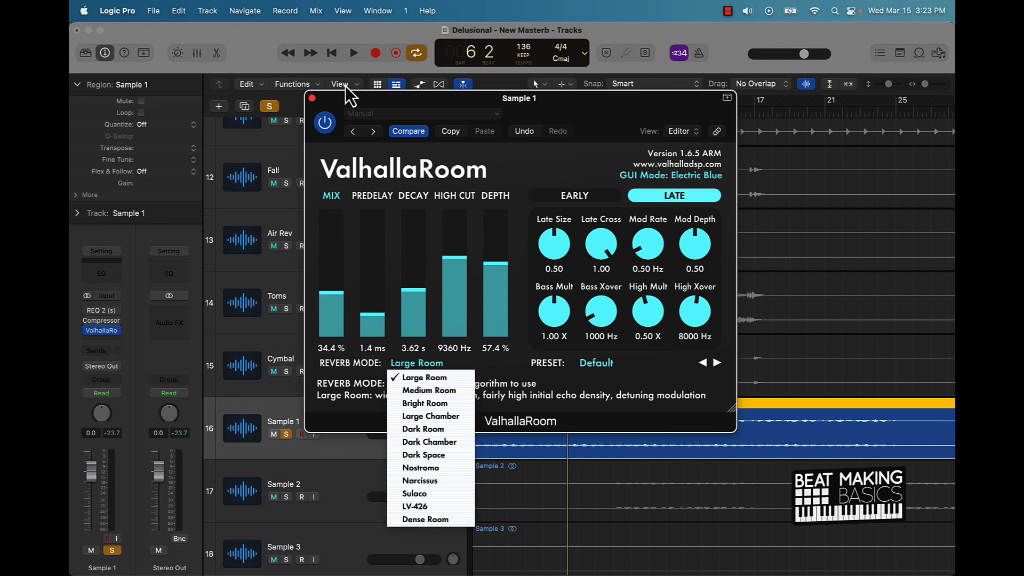
mouse_move(666, 265)
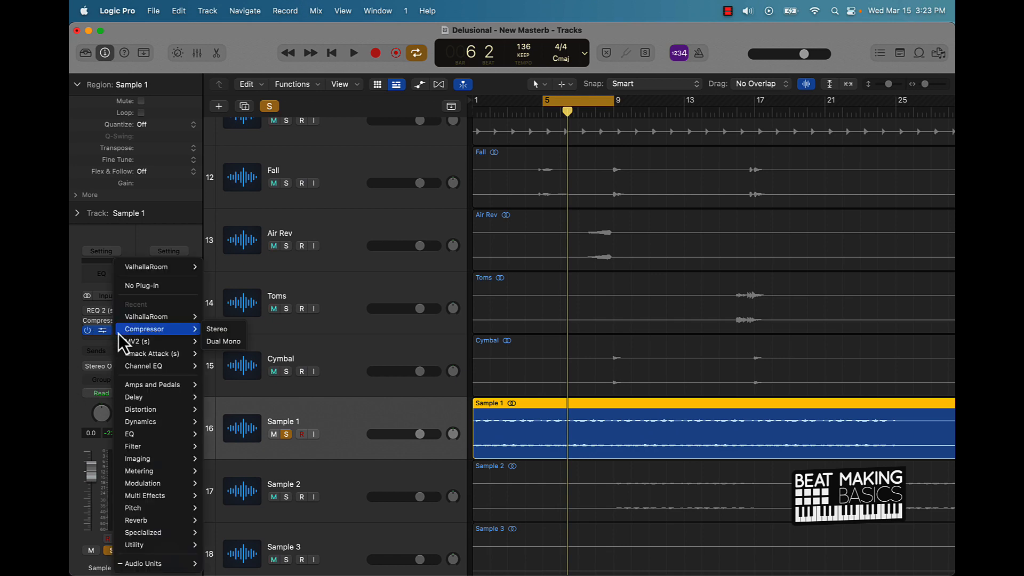
mouse_move(157, 286)
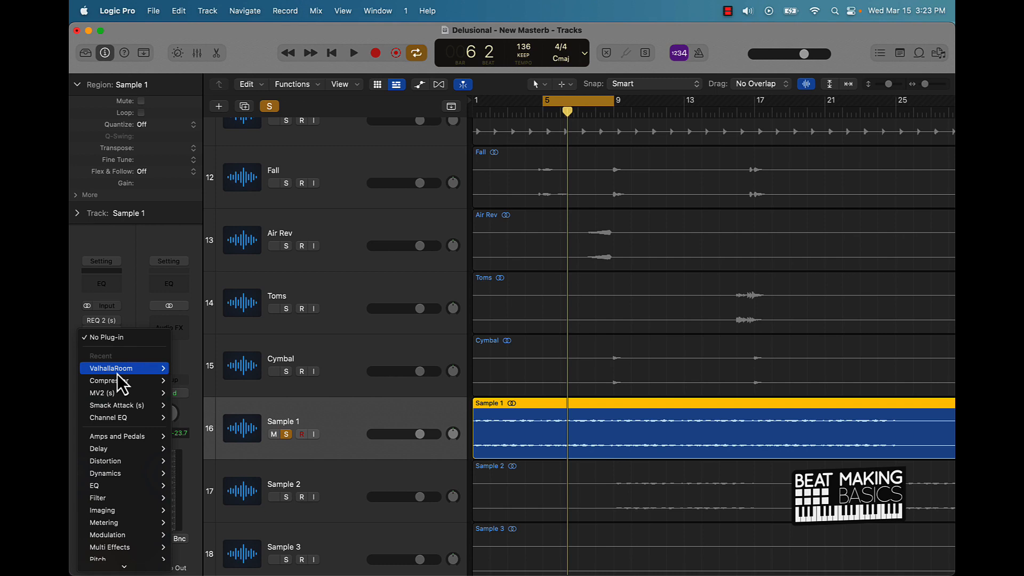
mouse_move(112, 478)
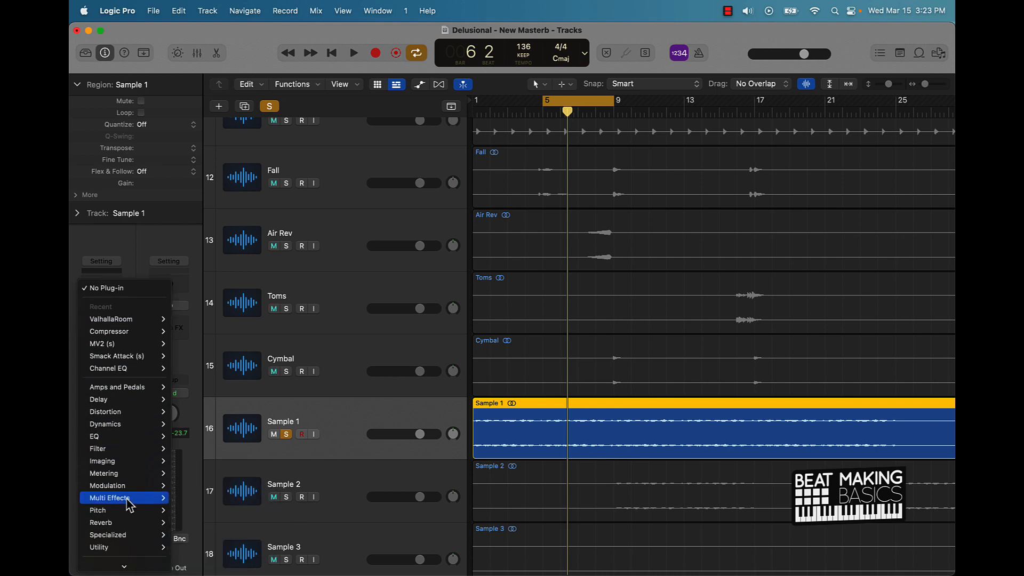
mouse_move(99, 397)
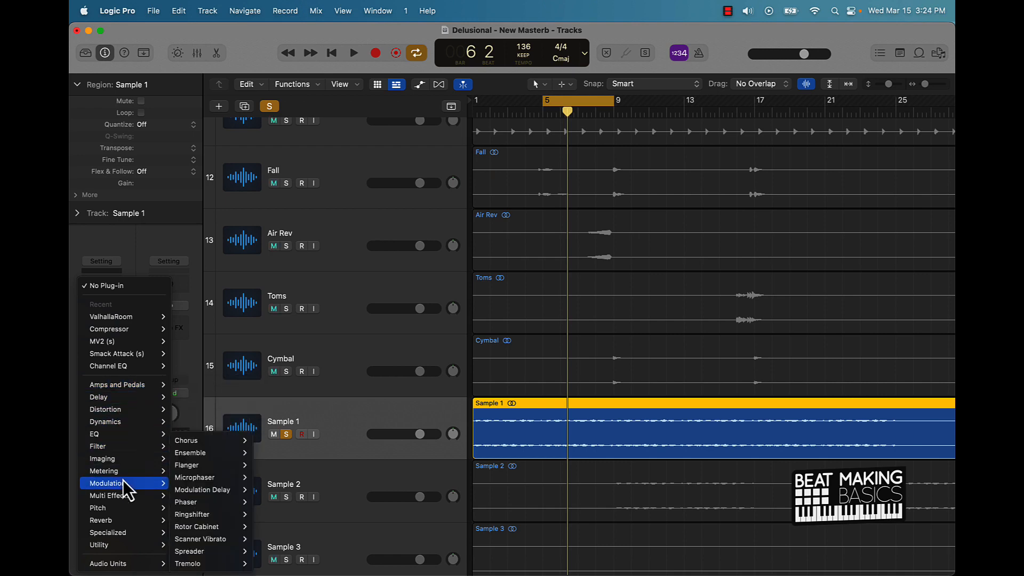
mouse_move(112, 495)
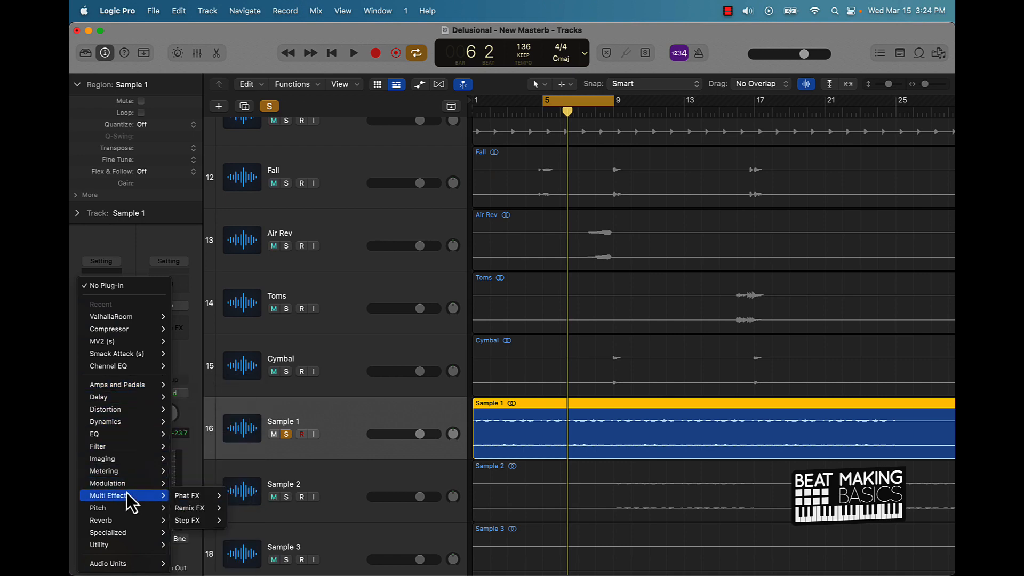
mouse_move(111, 527)
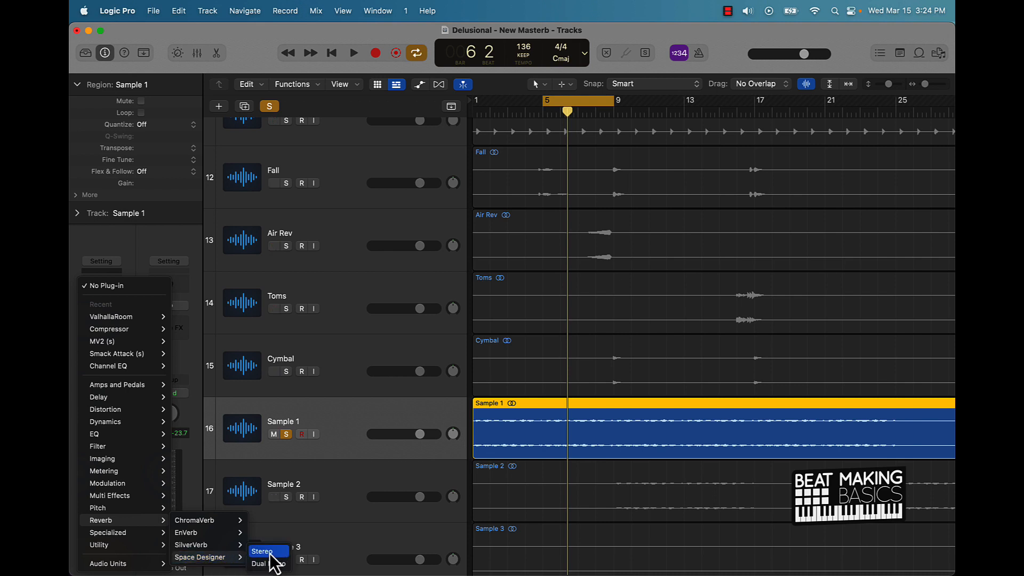
Step: Insert Space Designer stereo reverb on Sample 1 with default settings and audition it
left_click(263, 551)
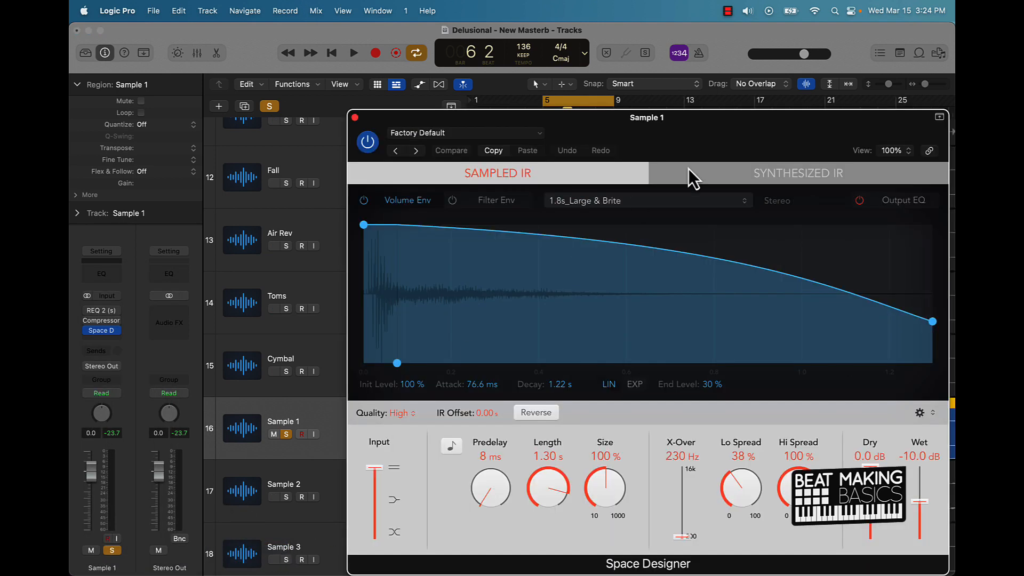
left_click_drag(646, 117, 509, 117)
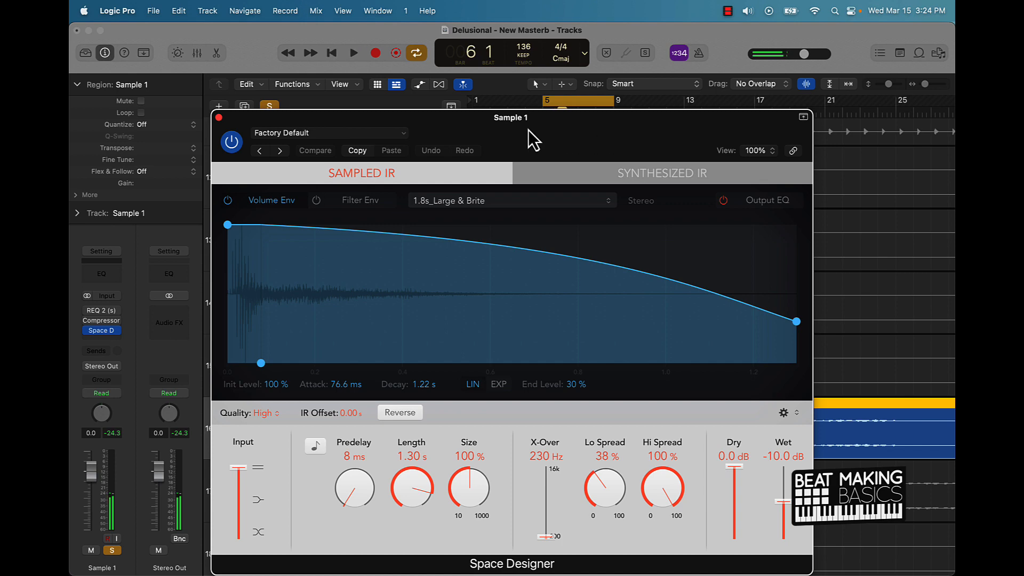
left_click(329, 133)
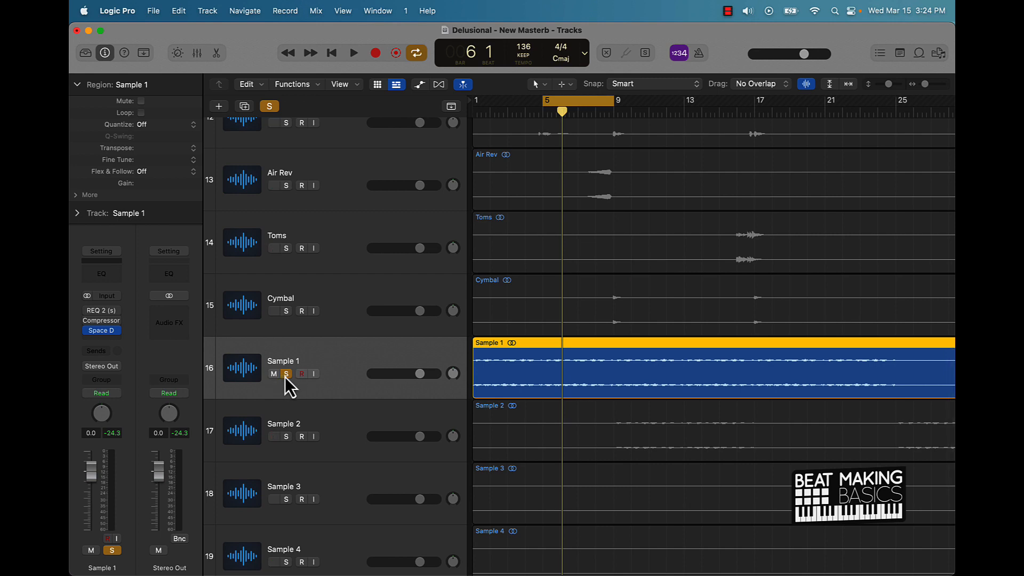
mouse_move(286, 374)
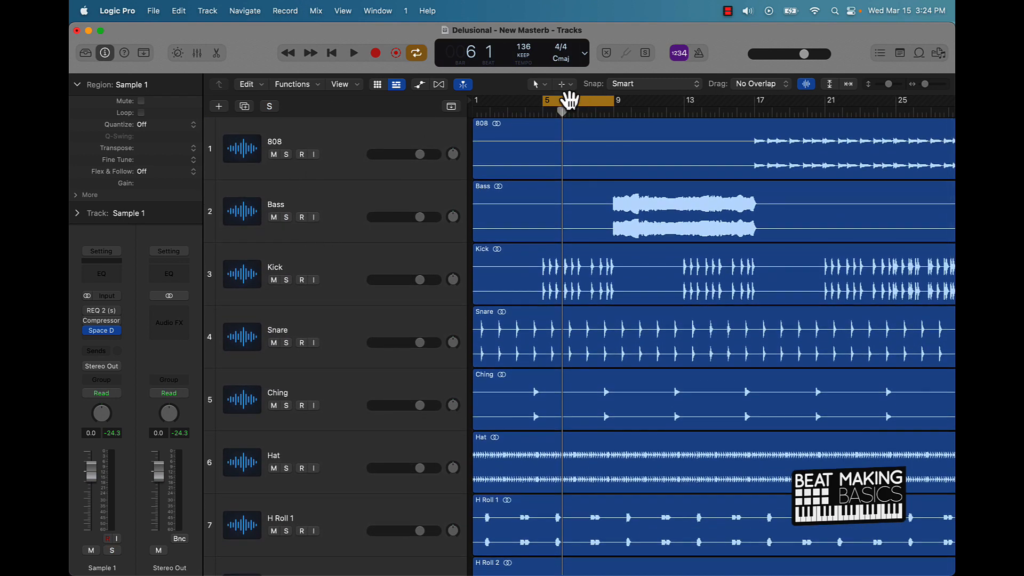
Step: Drag the cycle area so the loop range covers bars 17–21
left_click_drag(578, 101, 819, 101)
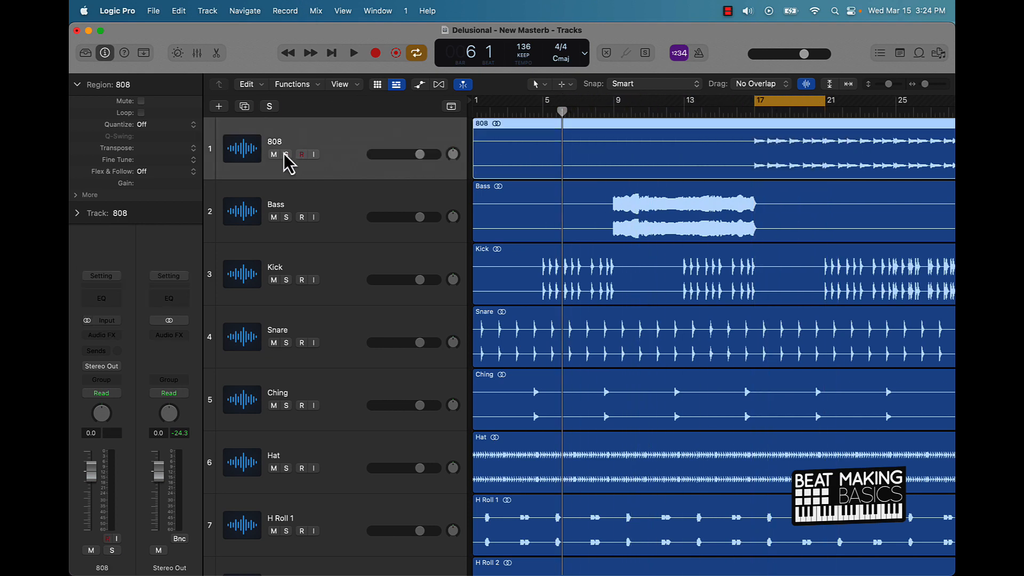
Step: Solo the 808 track, play it, and bring up its Audio FX plug-in list for RBass
left_click(286, 154)
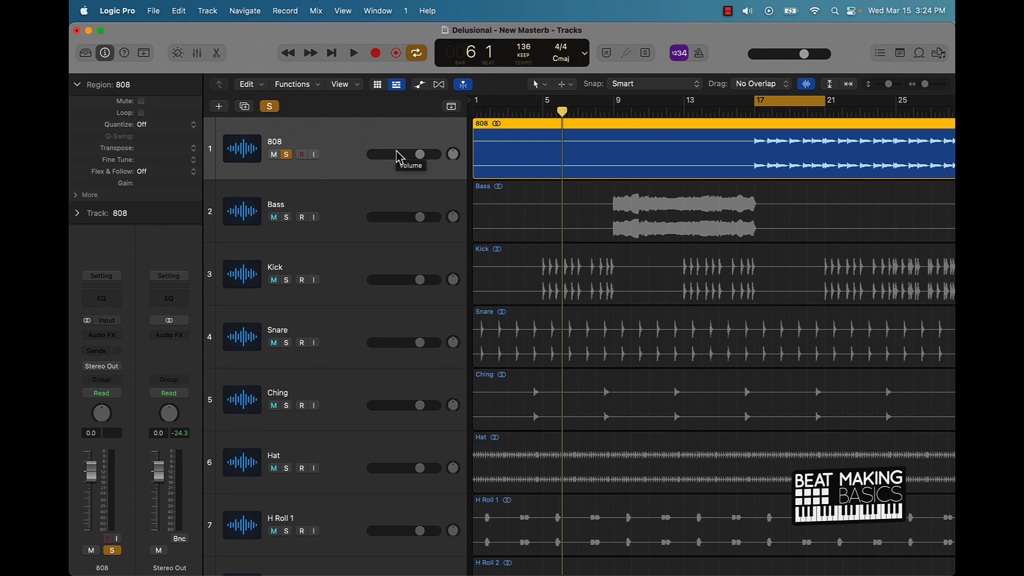
left_click(353, 53)
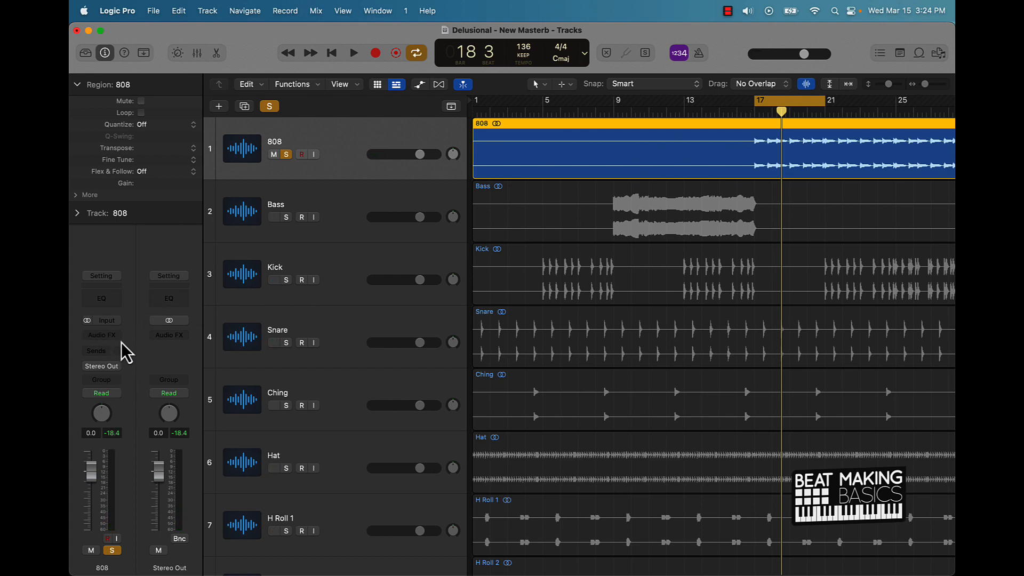
mouse_move(112, 343)
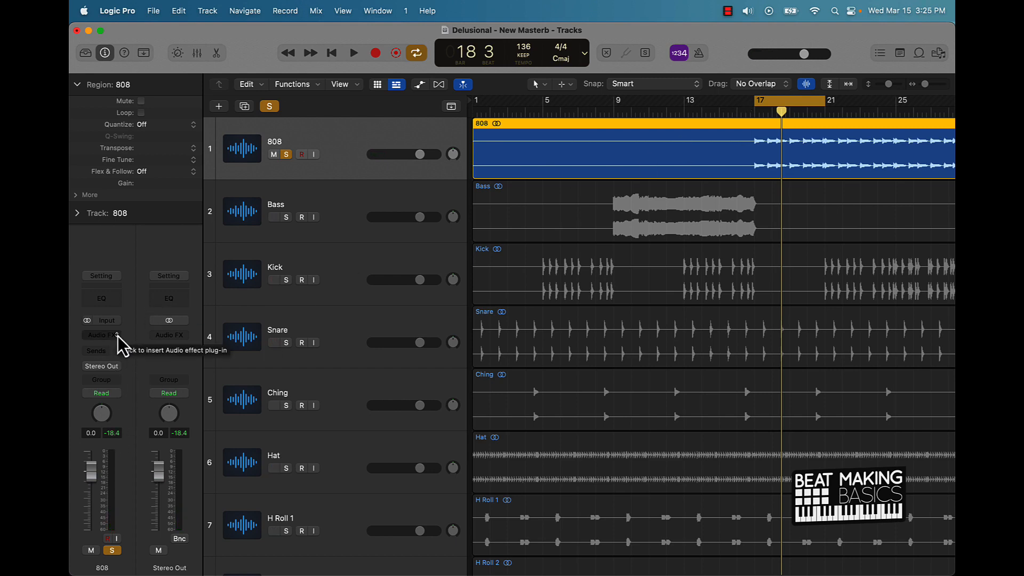
left_click(102, 335)
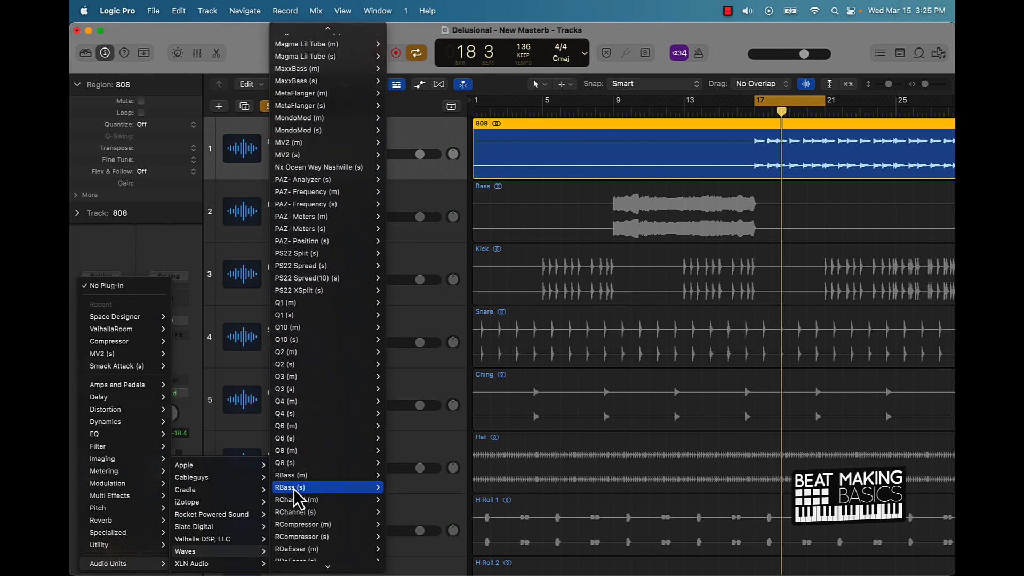
Step: Insert Waves RBass stereo on the 808 and audition the soloed track through it
left_click(290, 487)
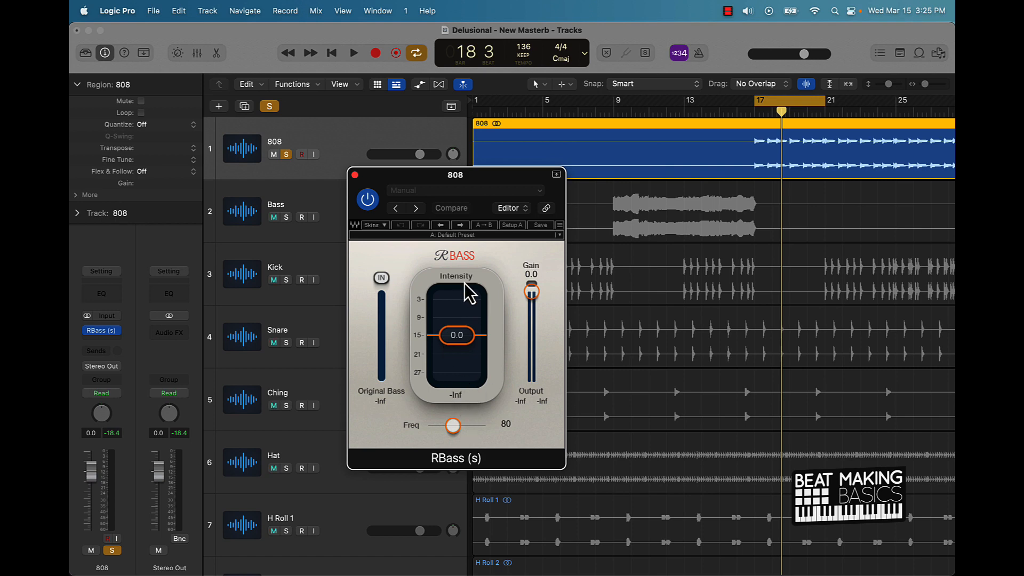
left_click(354, 52)
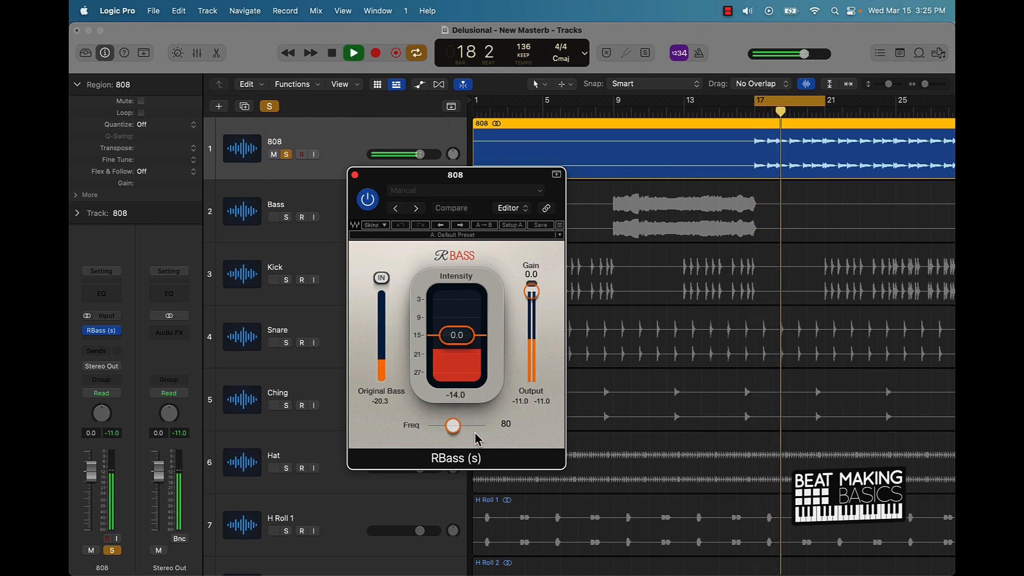
left_click(353, 52)
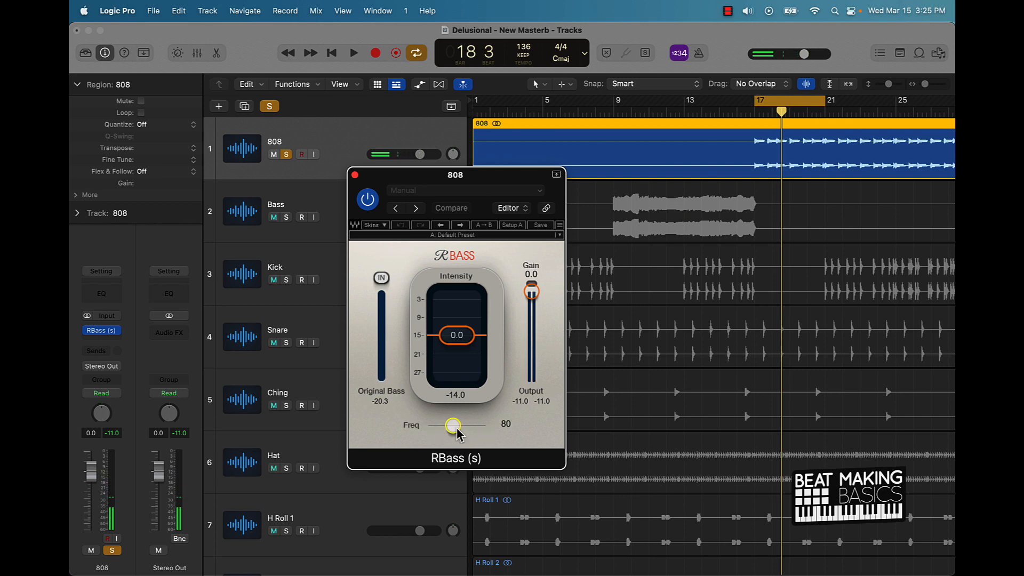
Step: Set RBass frequency to 79 and lower the bass intensity to about -5.6
left_click_drag(453, 425, 448, 425)
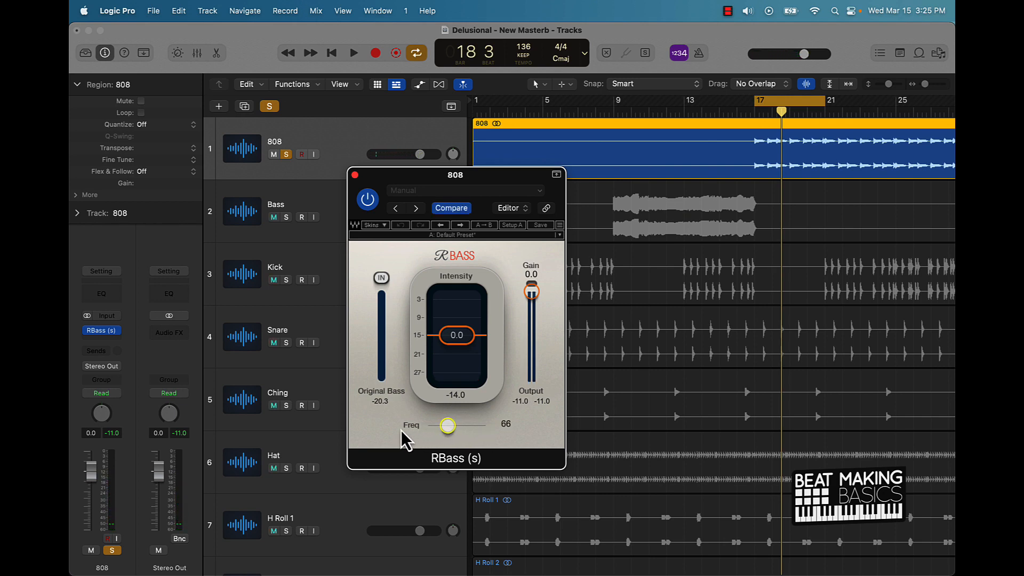
left_click_drag(447, 425, 453, 425)
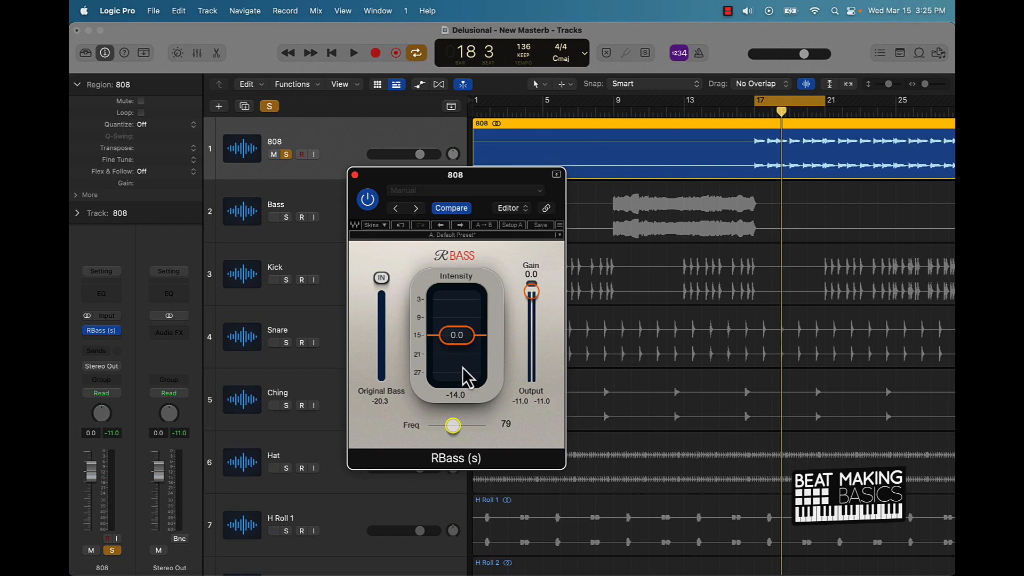
left_click_drag(456, 335, 457, 345)
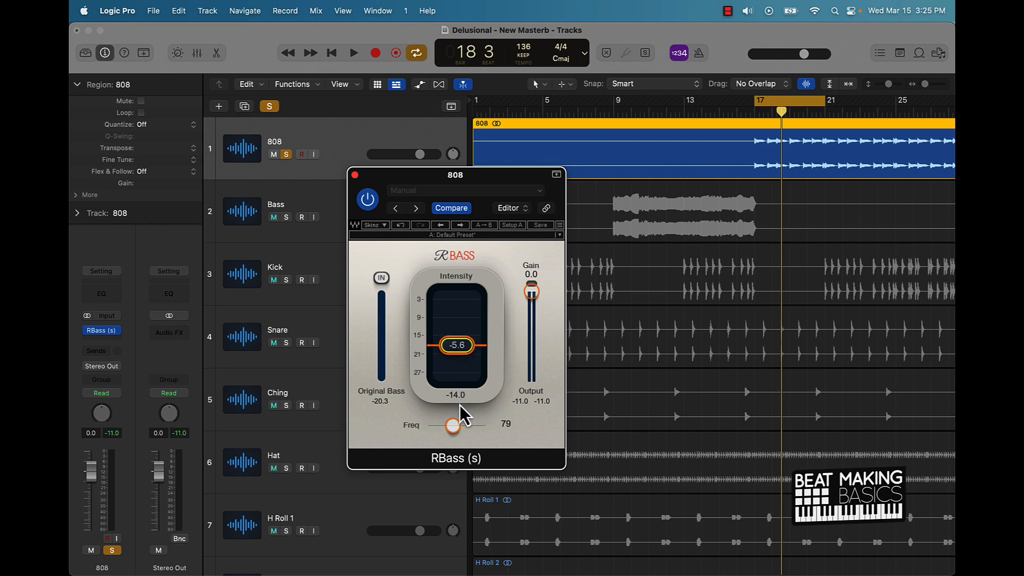
left_click_drag(457, 345, 457, 333)
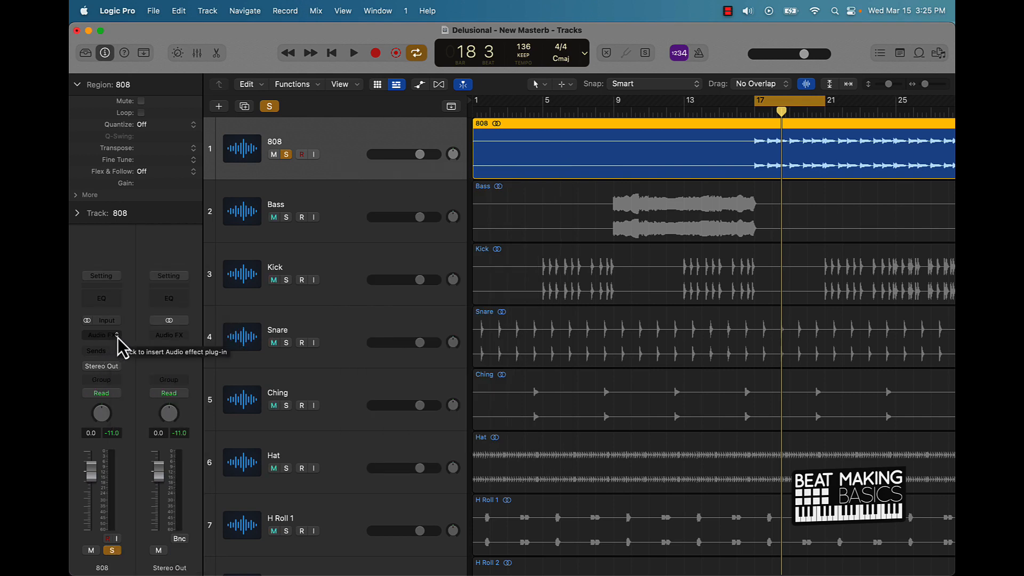
Step: Bring up the 808's effect plug-in list to swap RBass for Remix FX
left_click(101, 335)
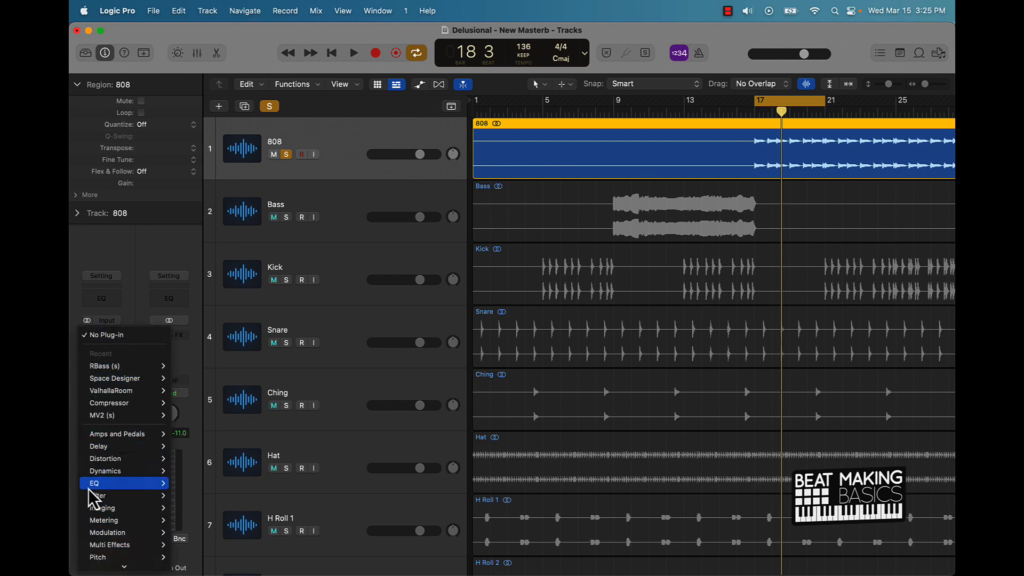
mouse_move(113, 460)
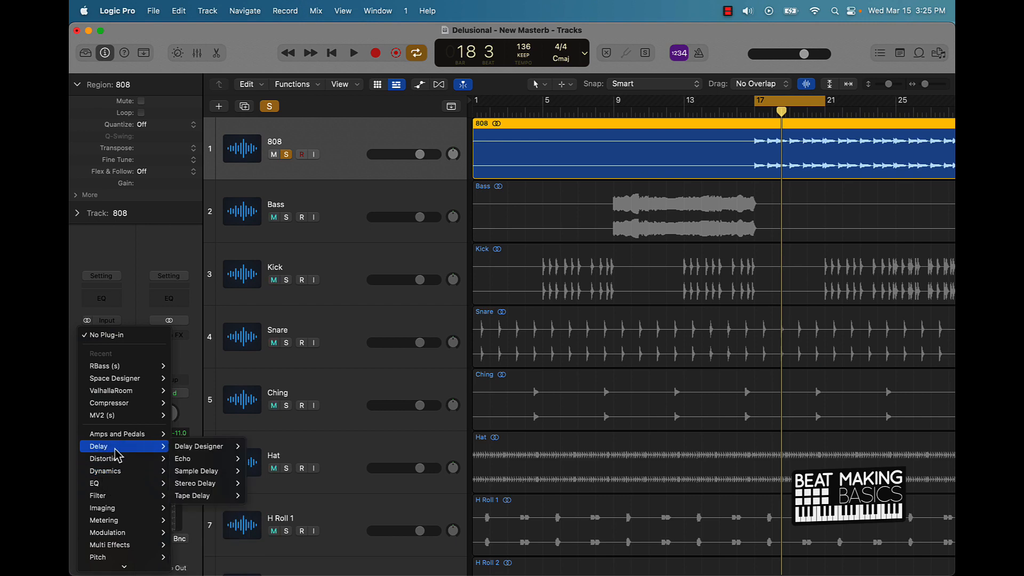
mouse_move(124, 434)
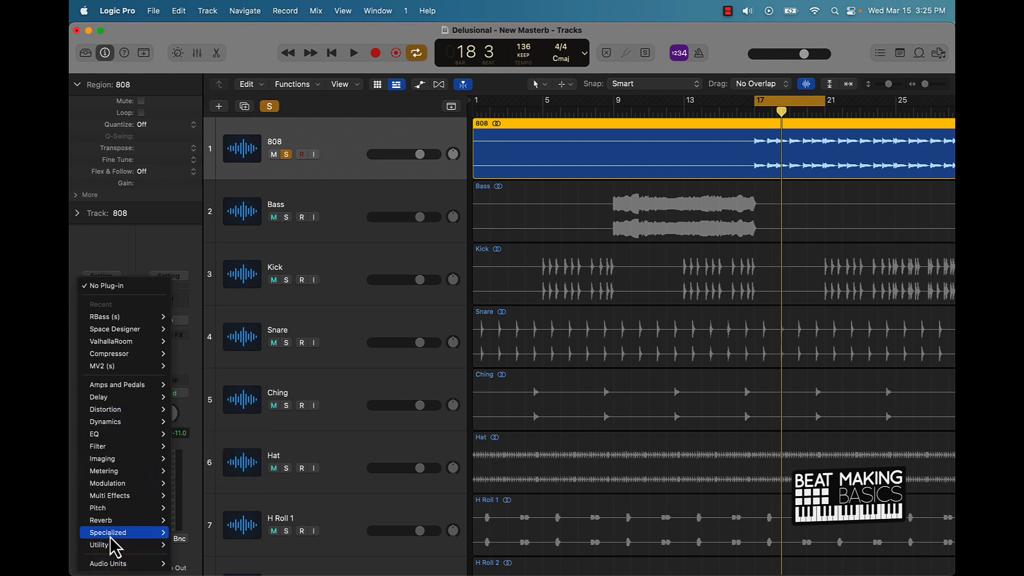
mouse_move(124, 495)
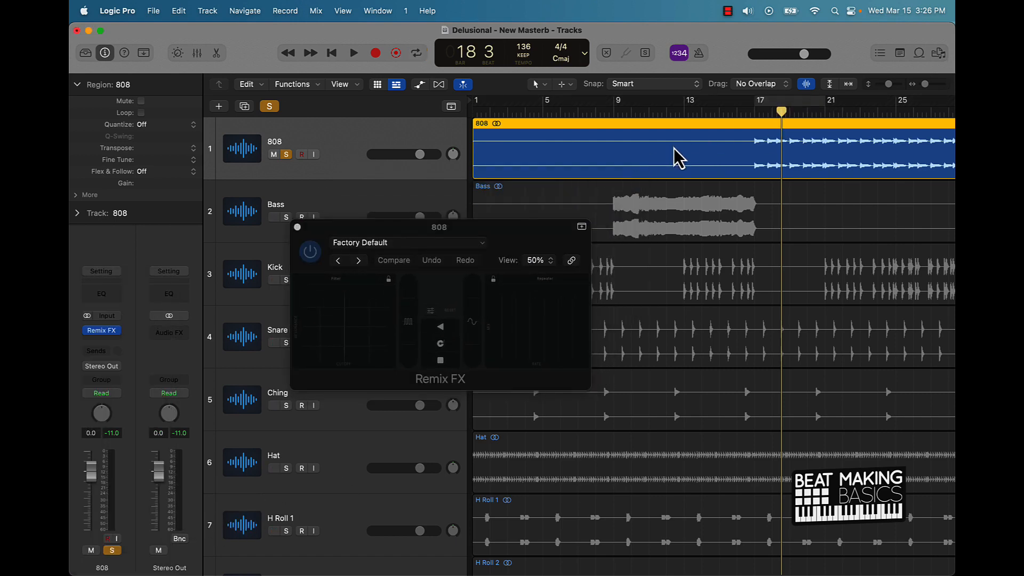
Step: Clear Remix FX from the 808 and scroll down to the Sample 5 track
scroll("down", 3)
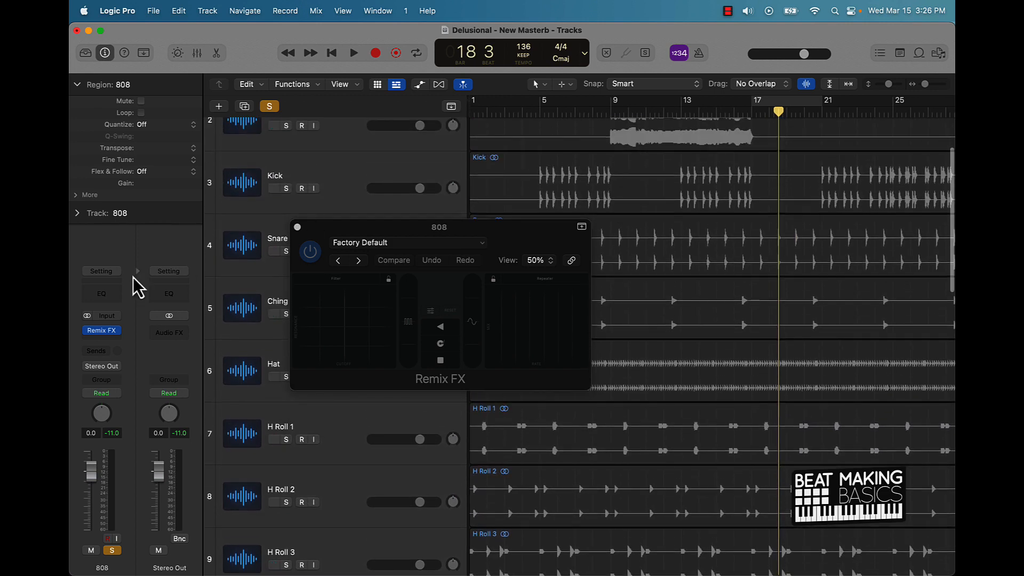
left_click(101, 330)
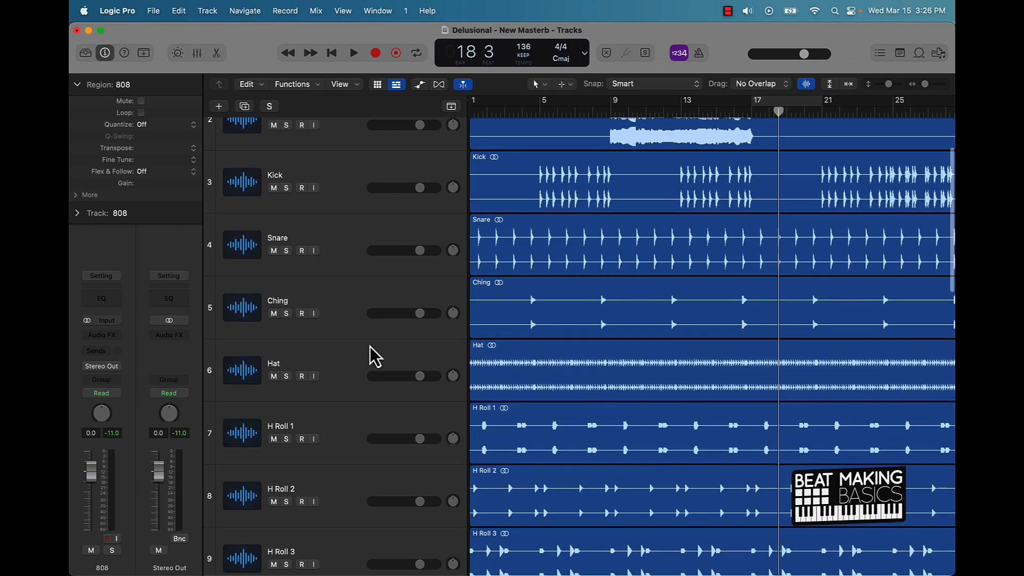
scroll("down", 3)
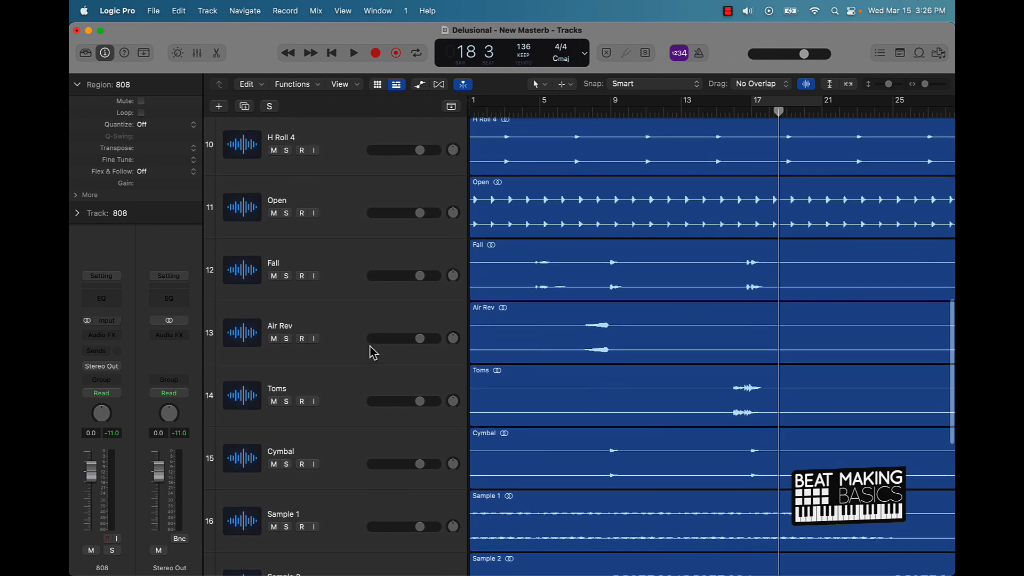
scroll("down", 3)
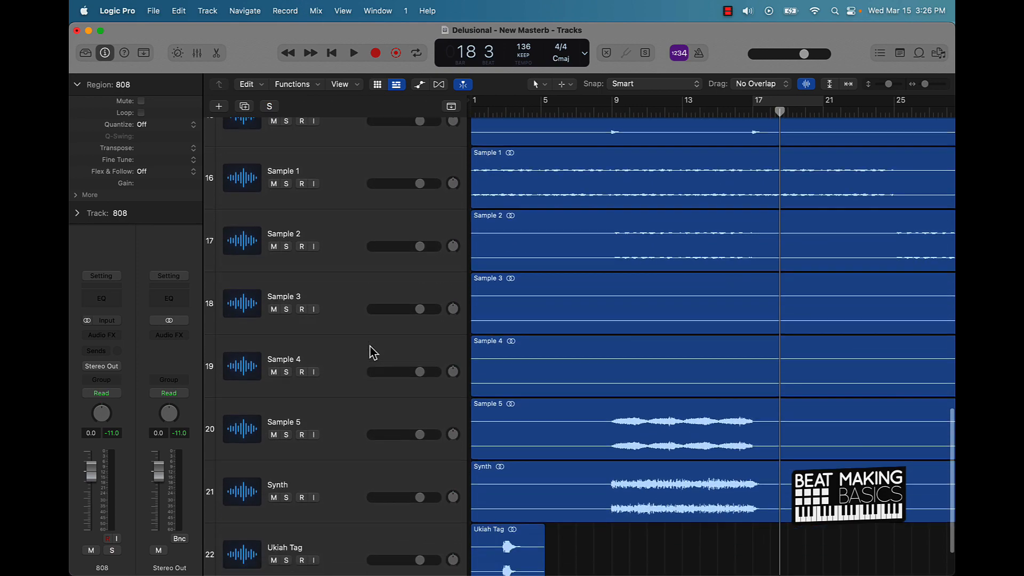
Step: Select and solo Sample 5 and set the loop range to bars 9–13
left_click(286, 379)
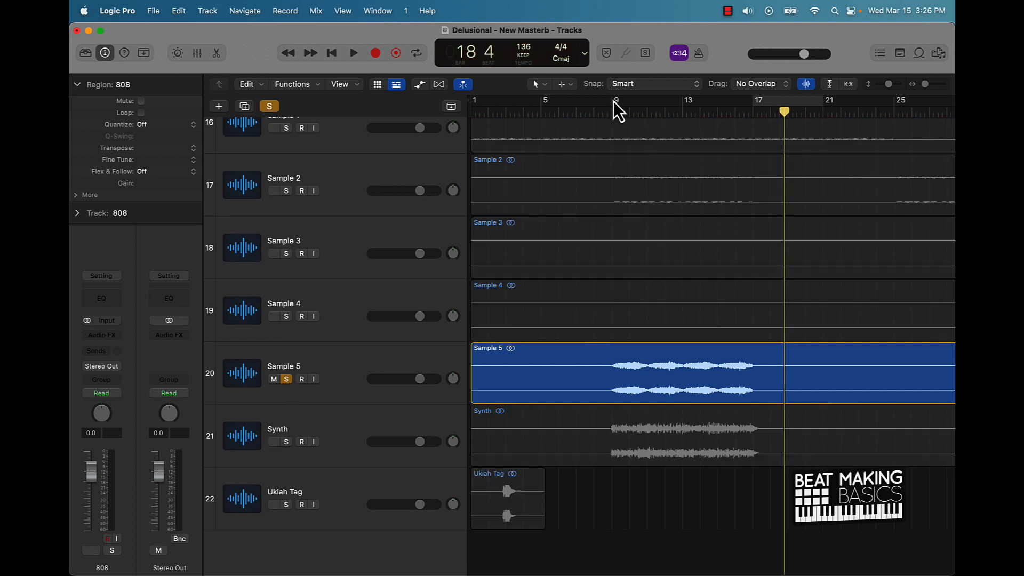
left_click(353, 52)
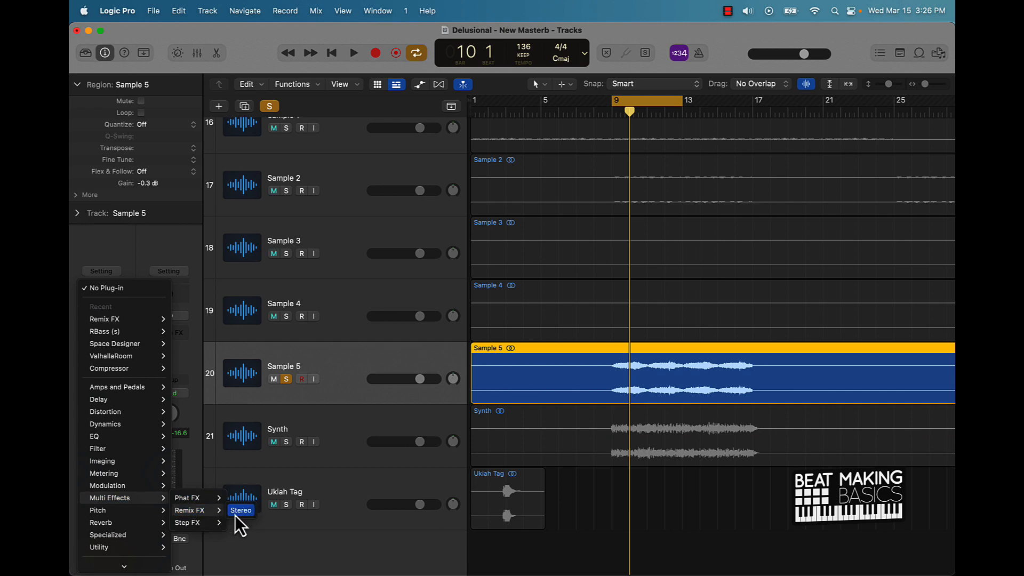
Step: Load Remix FX stereo on Sample 5 and audition the beat with its repeat and filter pad effects
left_click(241, 510)
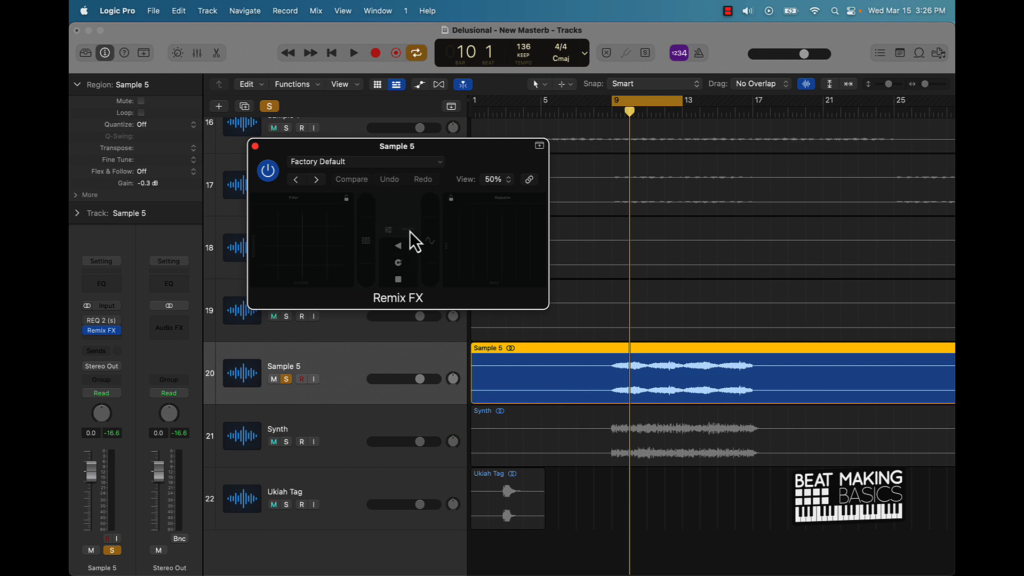
left_click(353, 52)
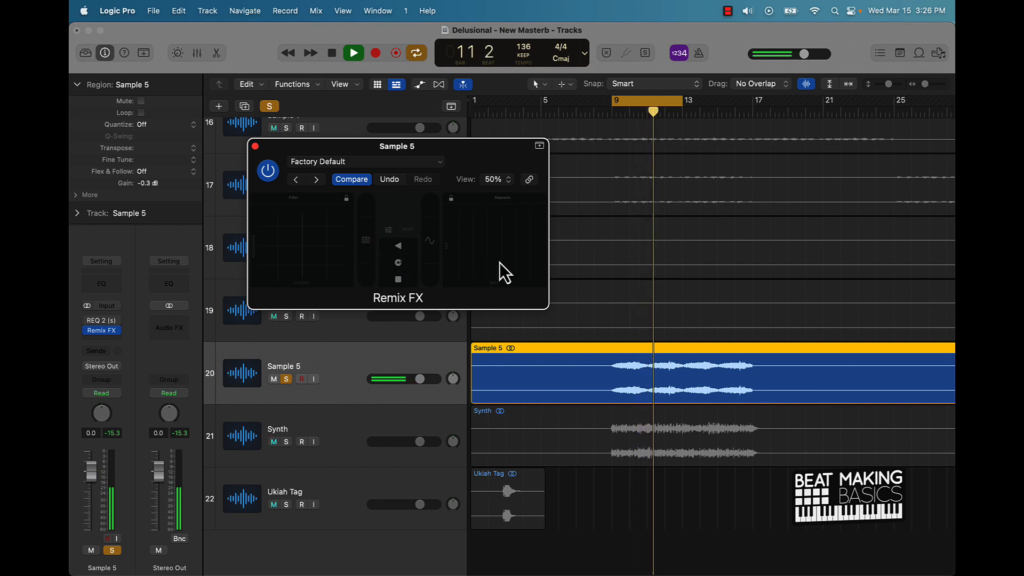
left_click(512, 246)
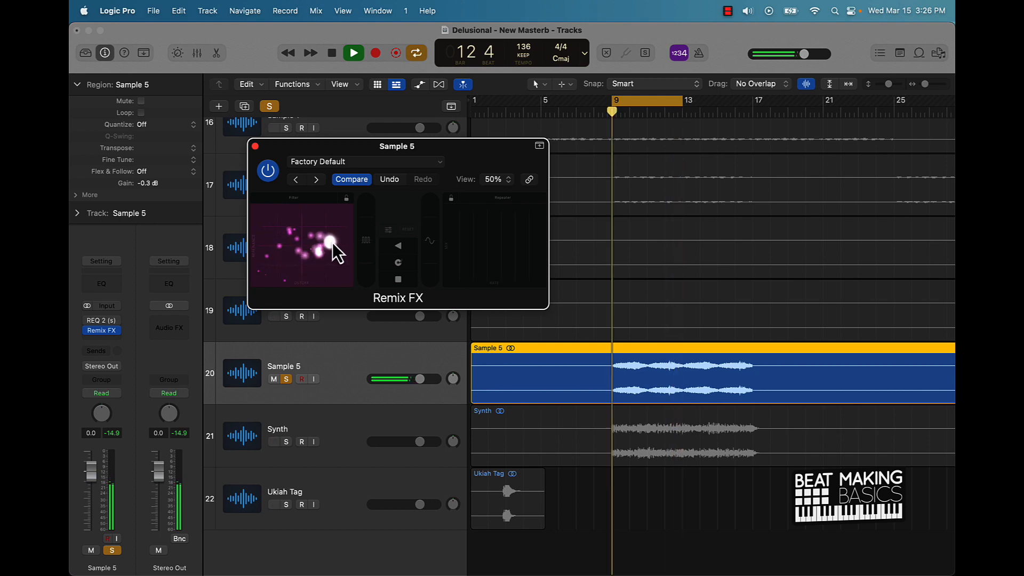
left_click(331, 53)
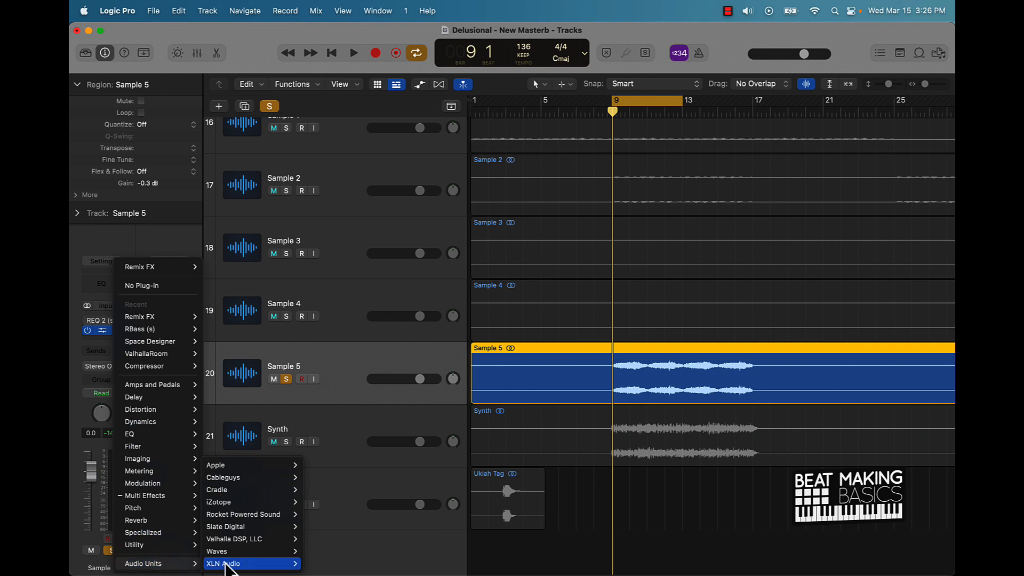
mouse_move(223, 478)
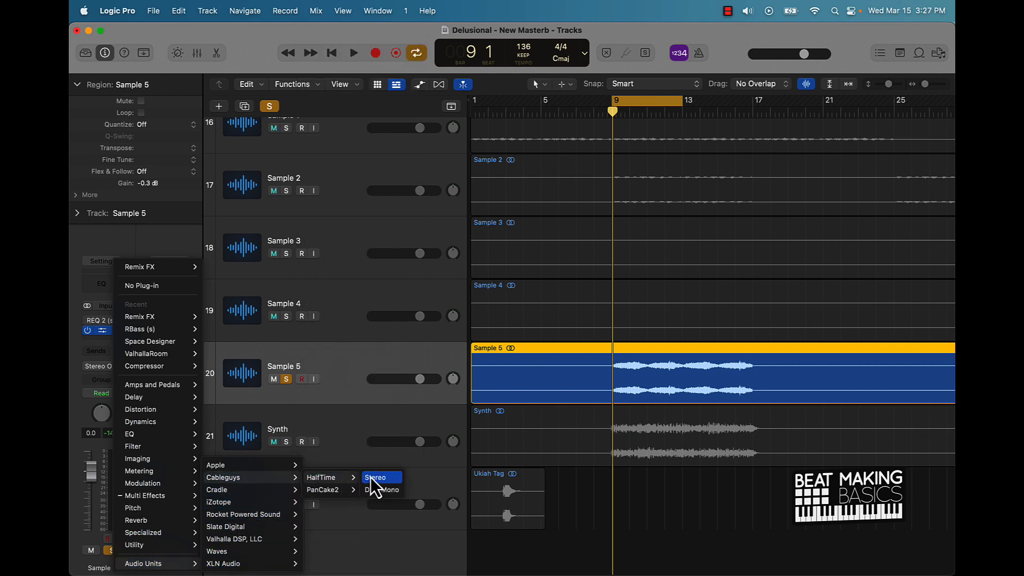
Step: Load Cableguys HalfTime stereo on Sample 5 in place of Remix FX
left_click(382, 477)
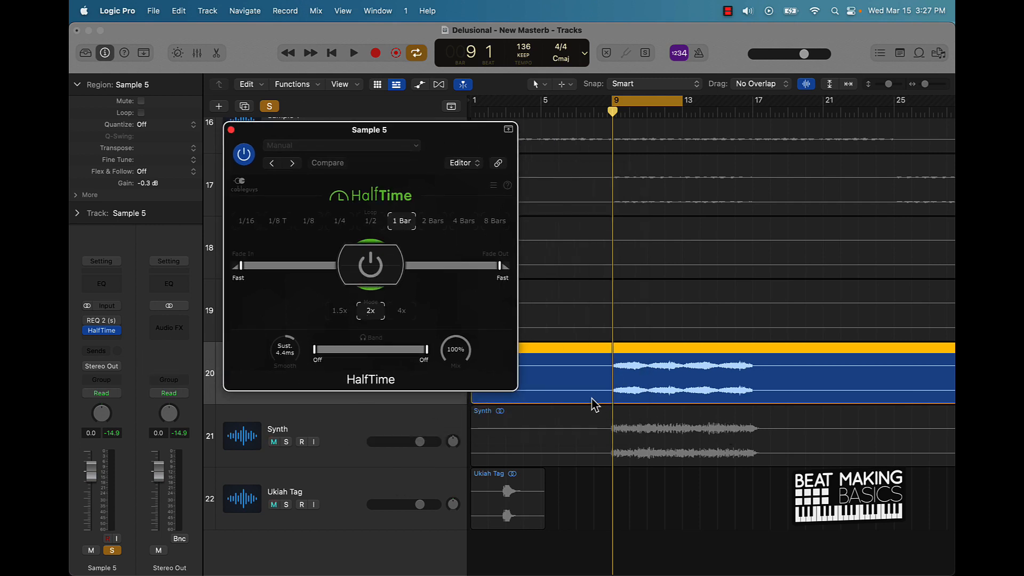
Step: During playback, set HalfTime to 65% mix with a 67.7 Hz–5.77 kHz band and close its window
left_click(353, 53)
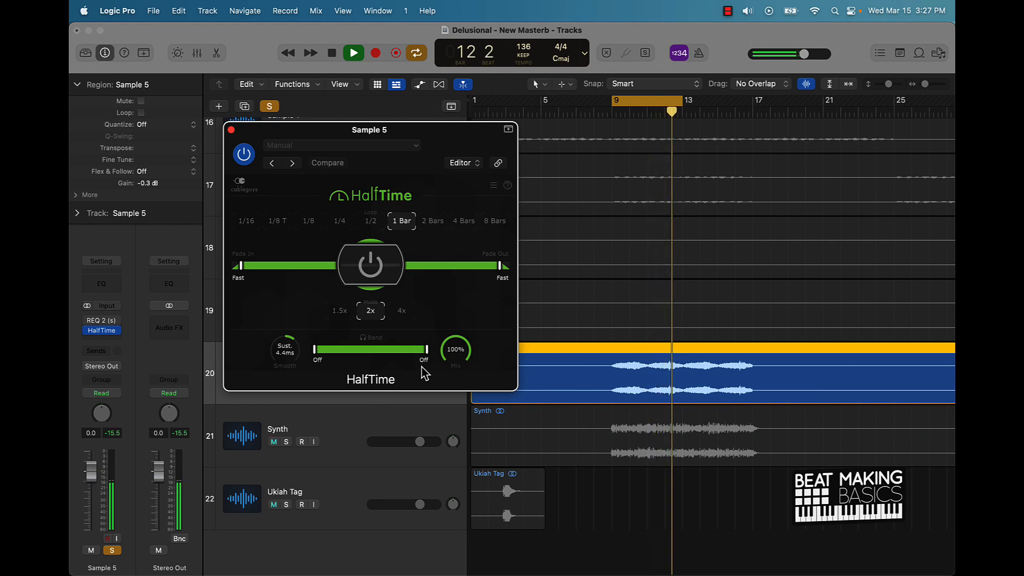
left_click(353, 52)
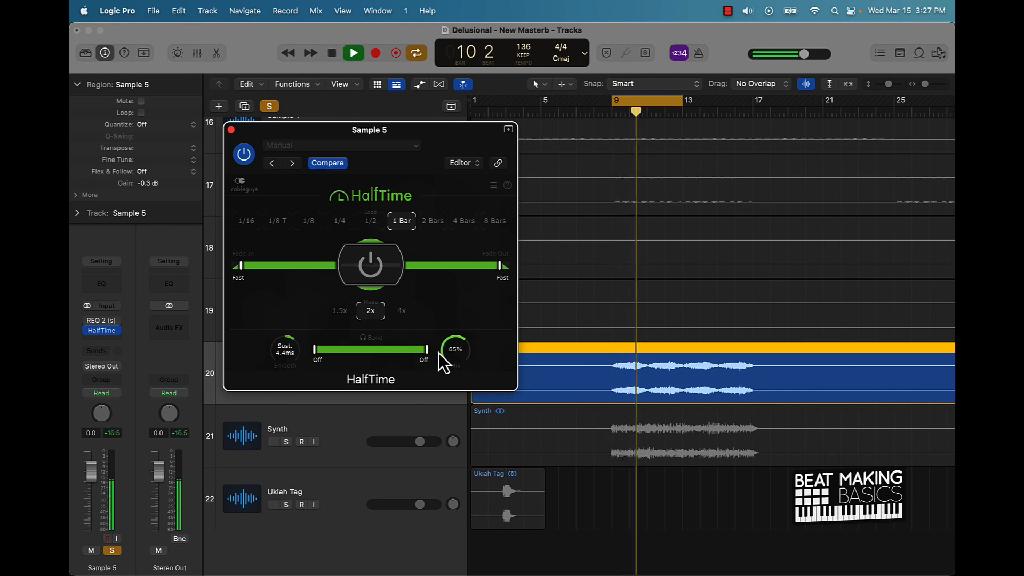
left_click(353, 53)
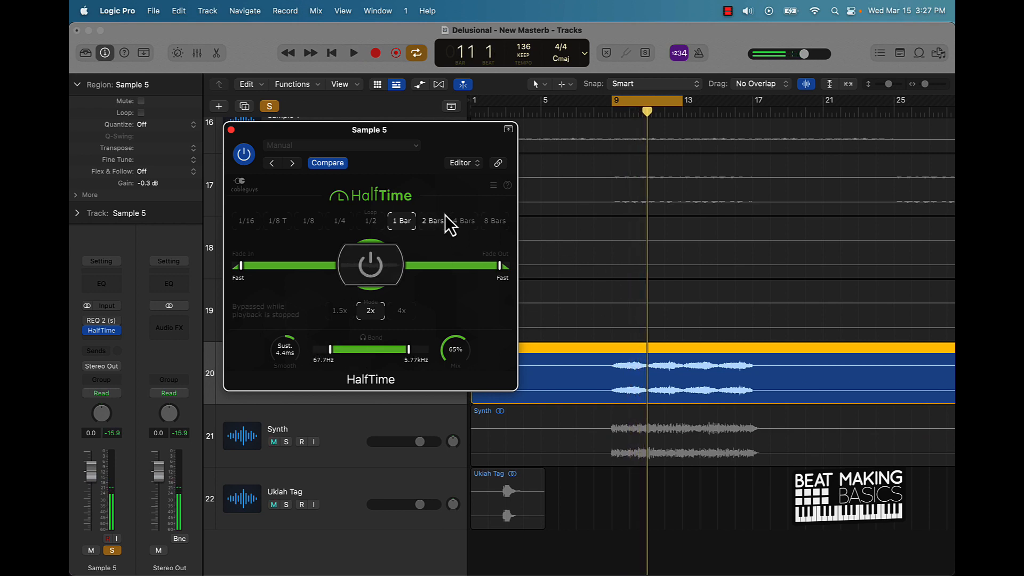
mouse_move(501, 242)
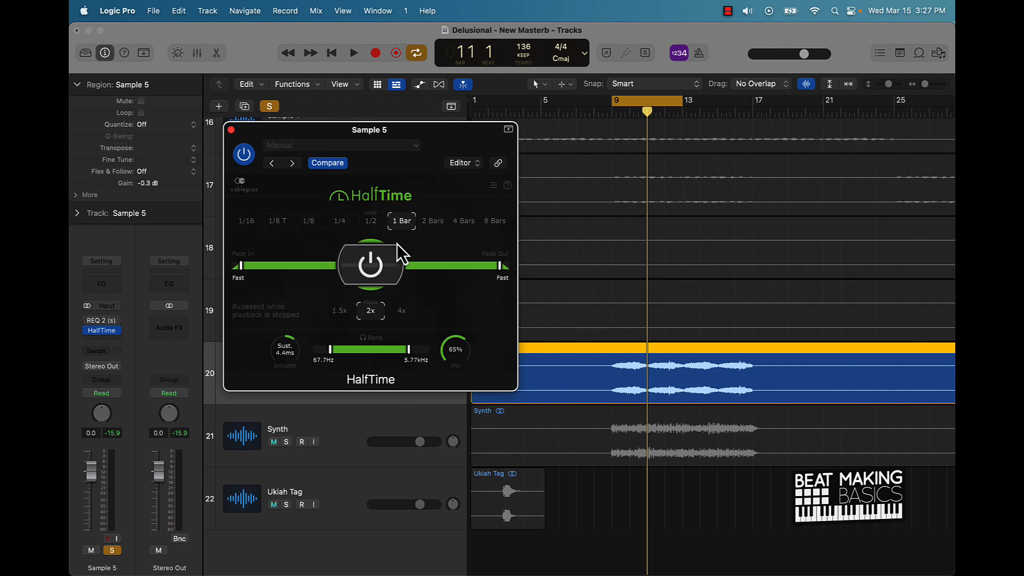
left_click(230, 130)
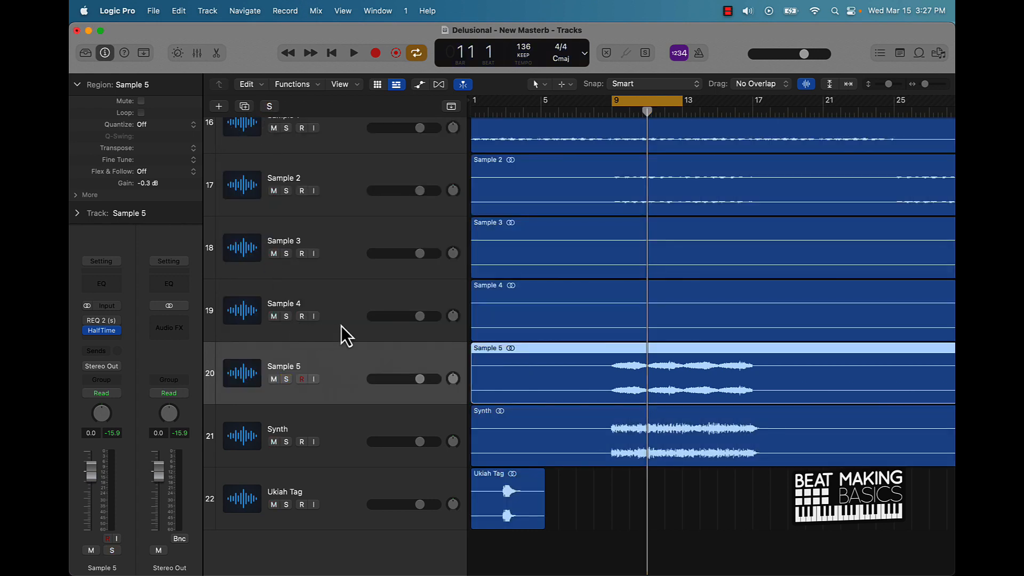
mouse_move(346, 326)
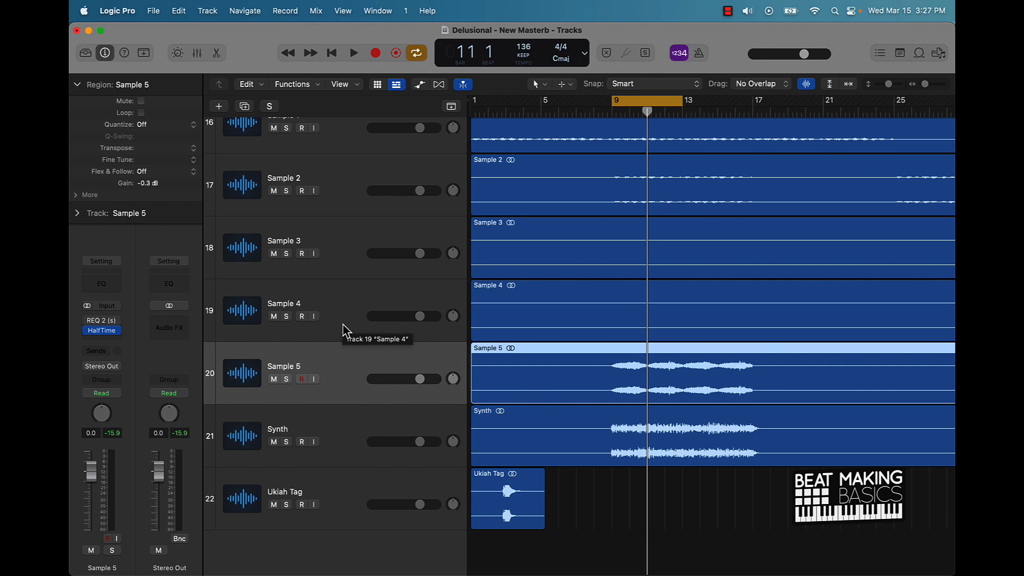